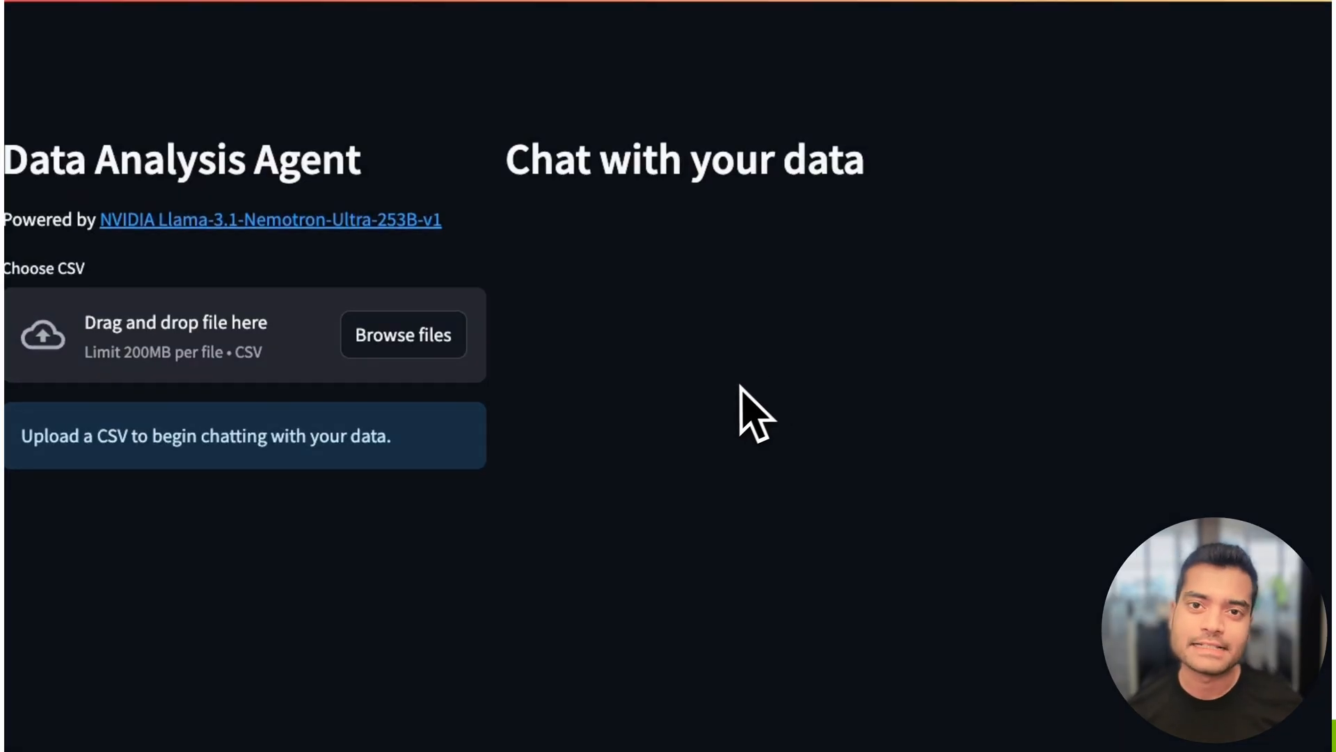
- Upload titanic.csv and scroll to the fare-versus-survival answer by passenger class
left_click(403, 334)
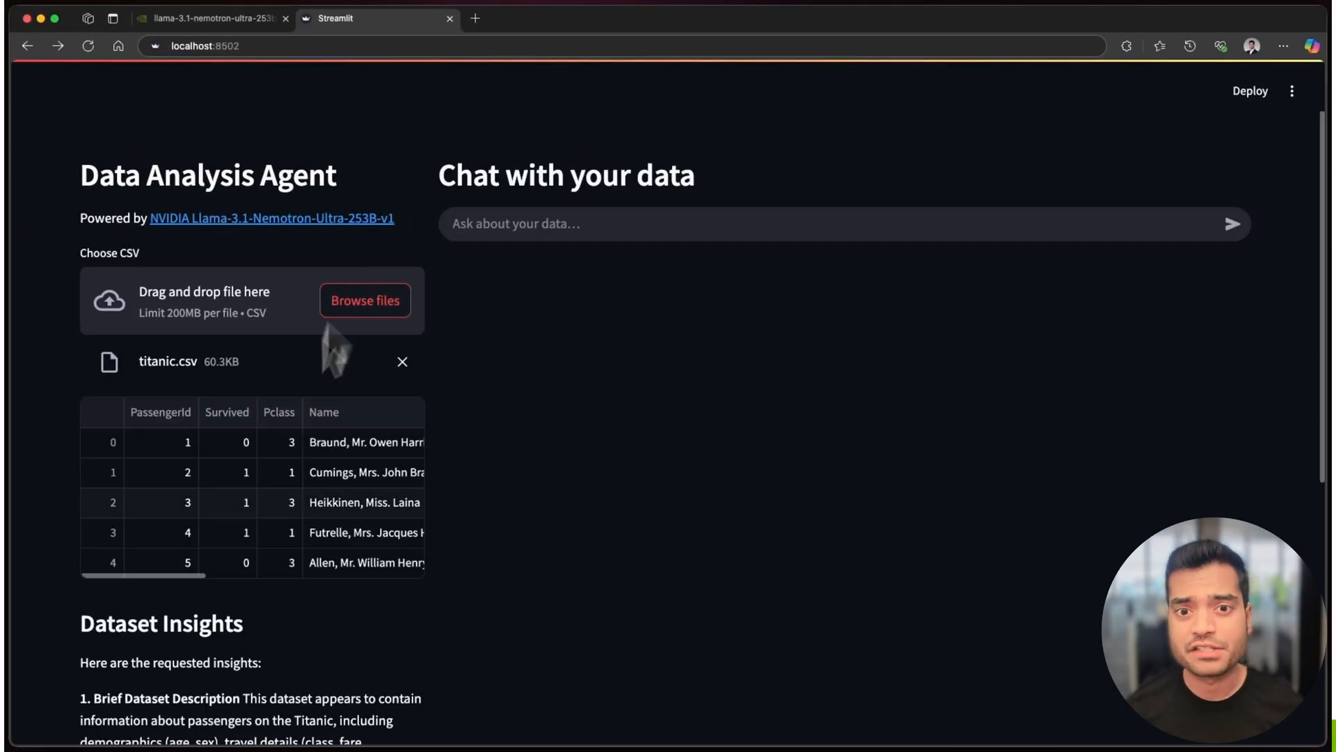
scroll("down", 3)
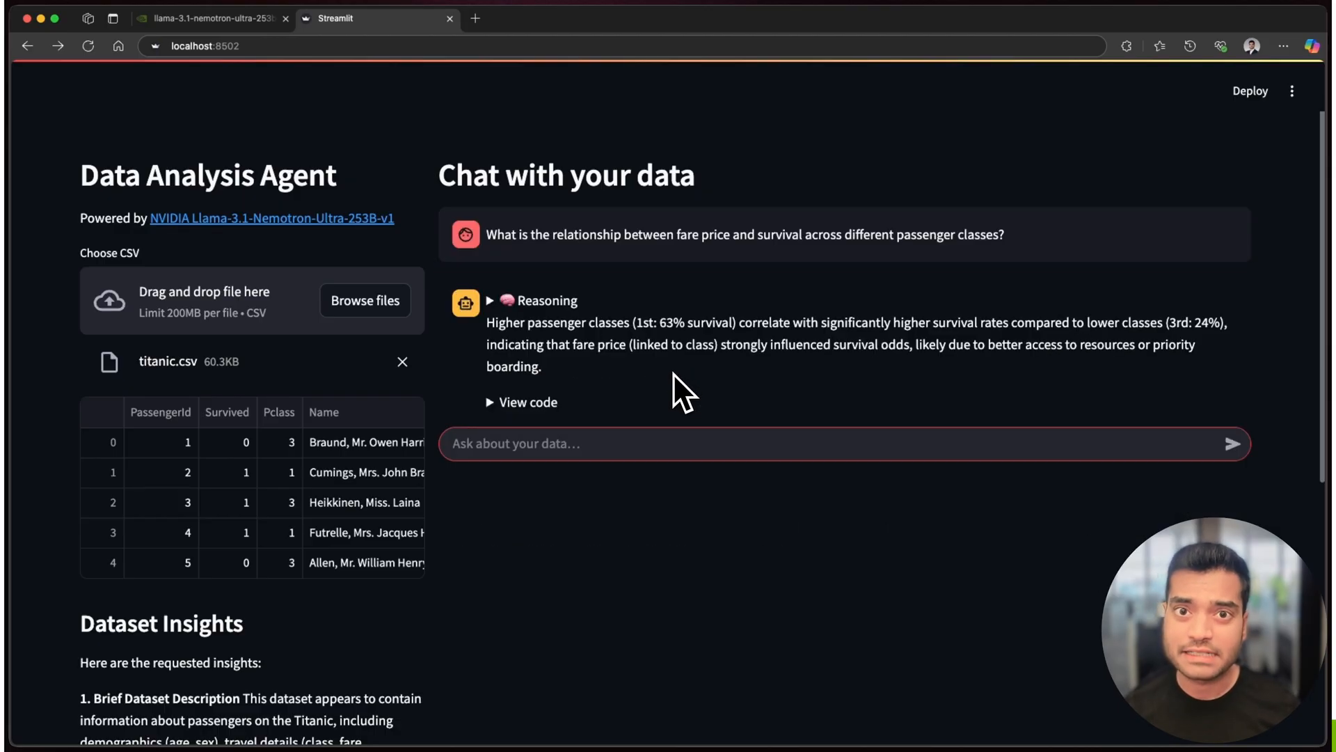
- Expand View code and Reasoning, then scroll to the survival-by-gender bar chart
left_click(523, 402)
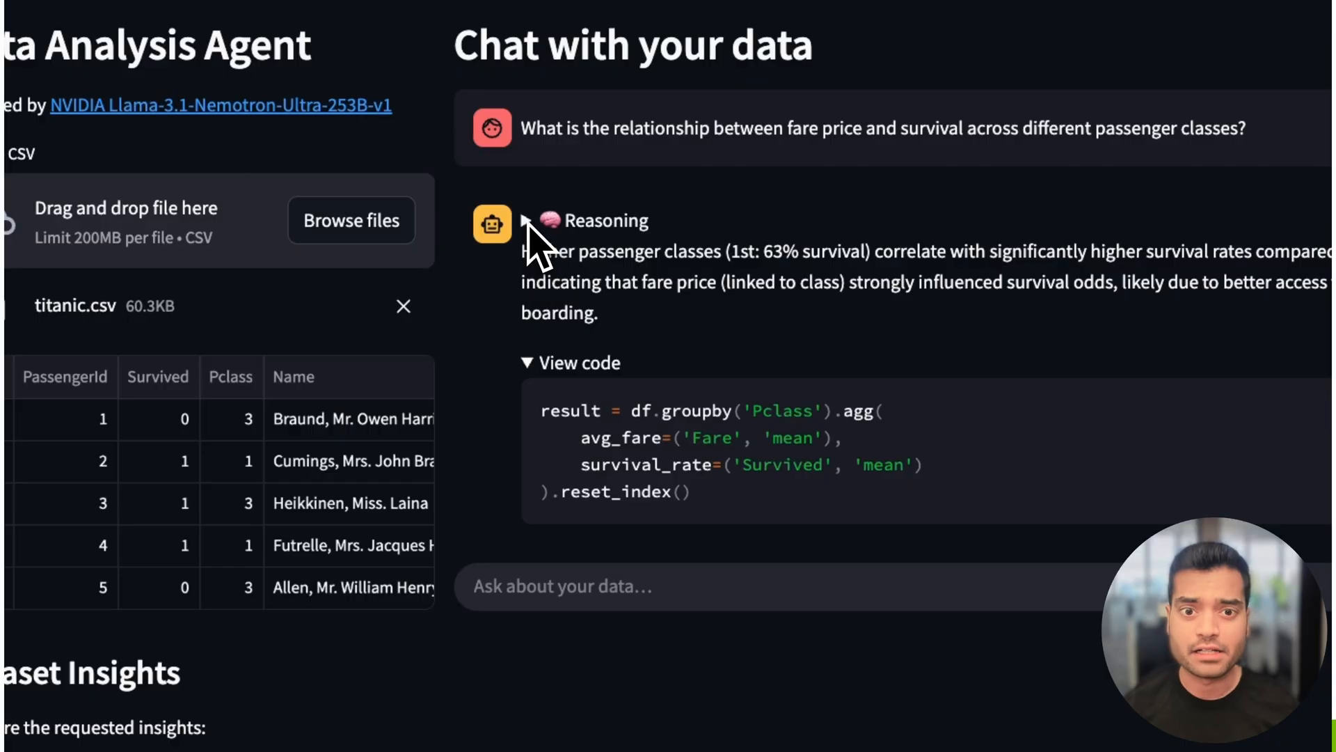
left_click(525, 220)
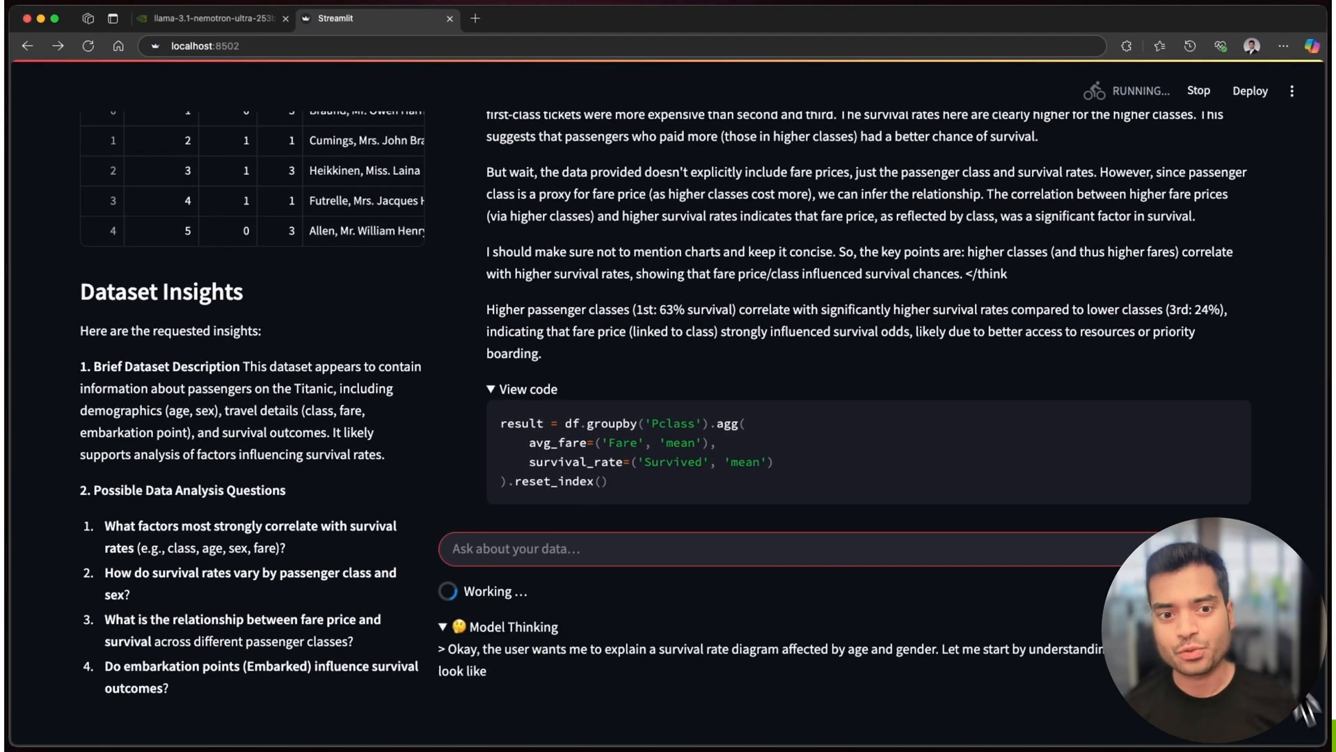
scroll("down", 3)
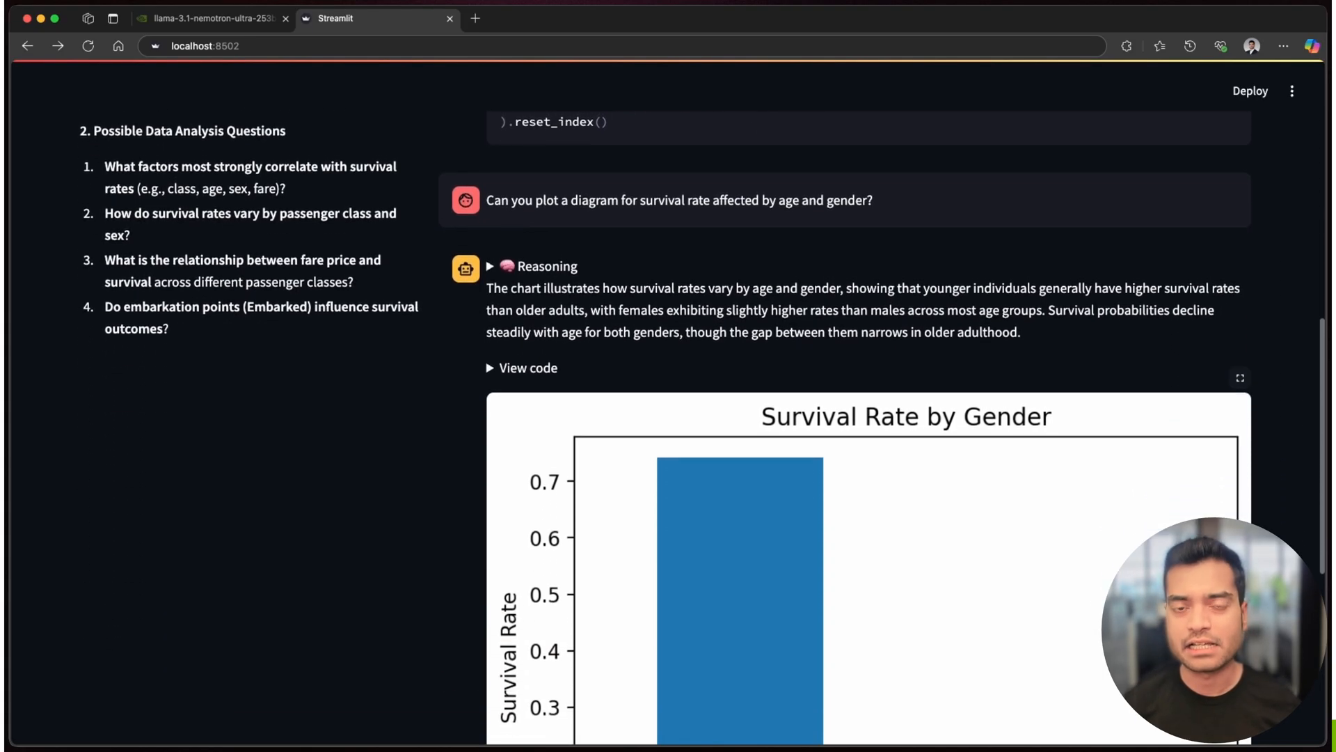
scroll("down", 3)
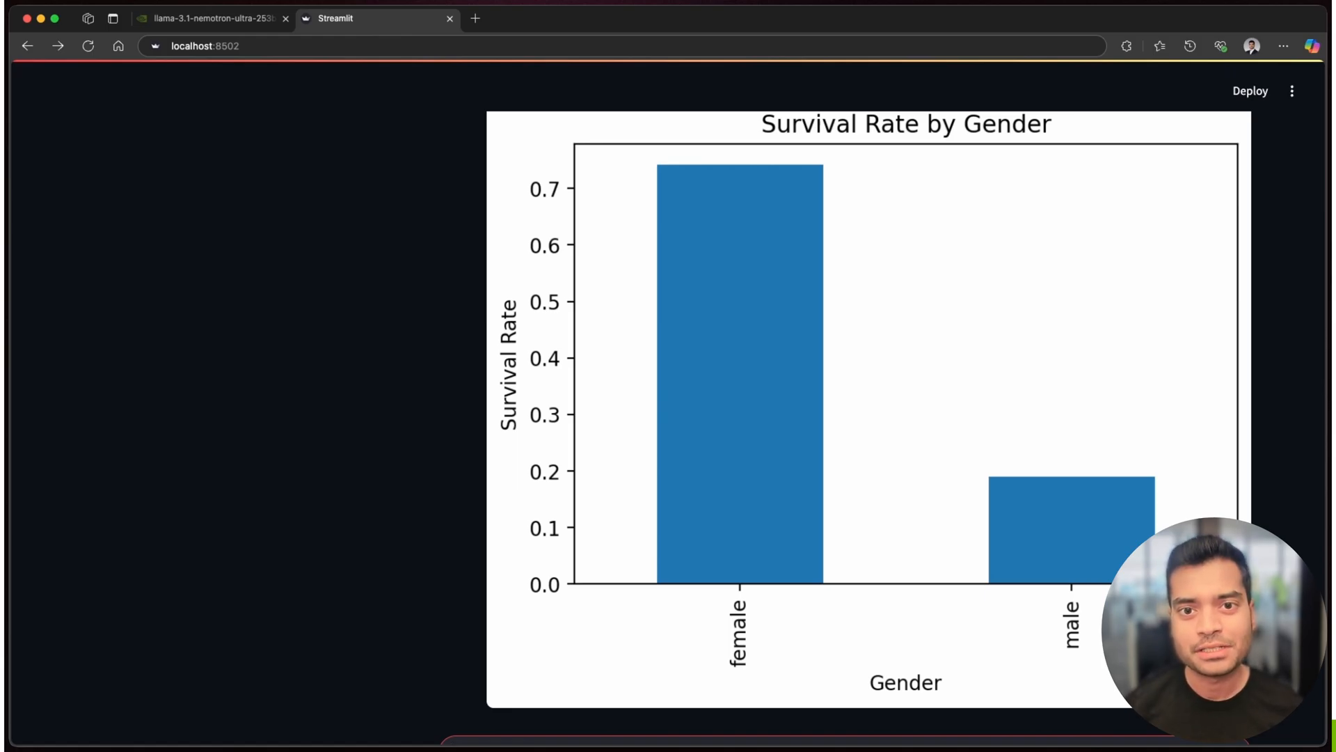
left_click(212, 18)
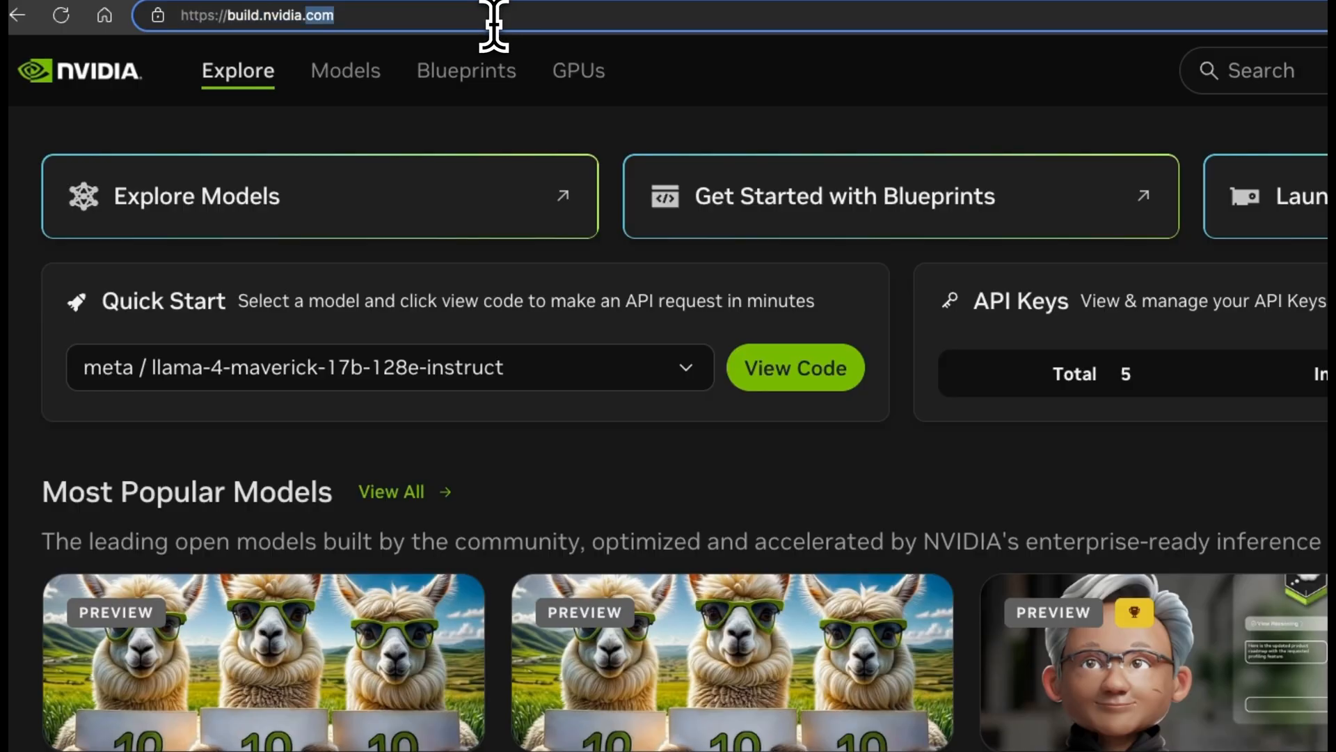
- Open the llama-3.1-nemotron-ultra-253b-v1 card under Most Popular Models
scroll("down", 3)
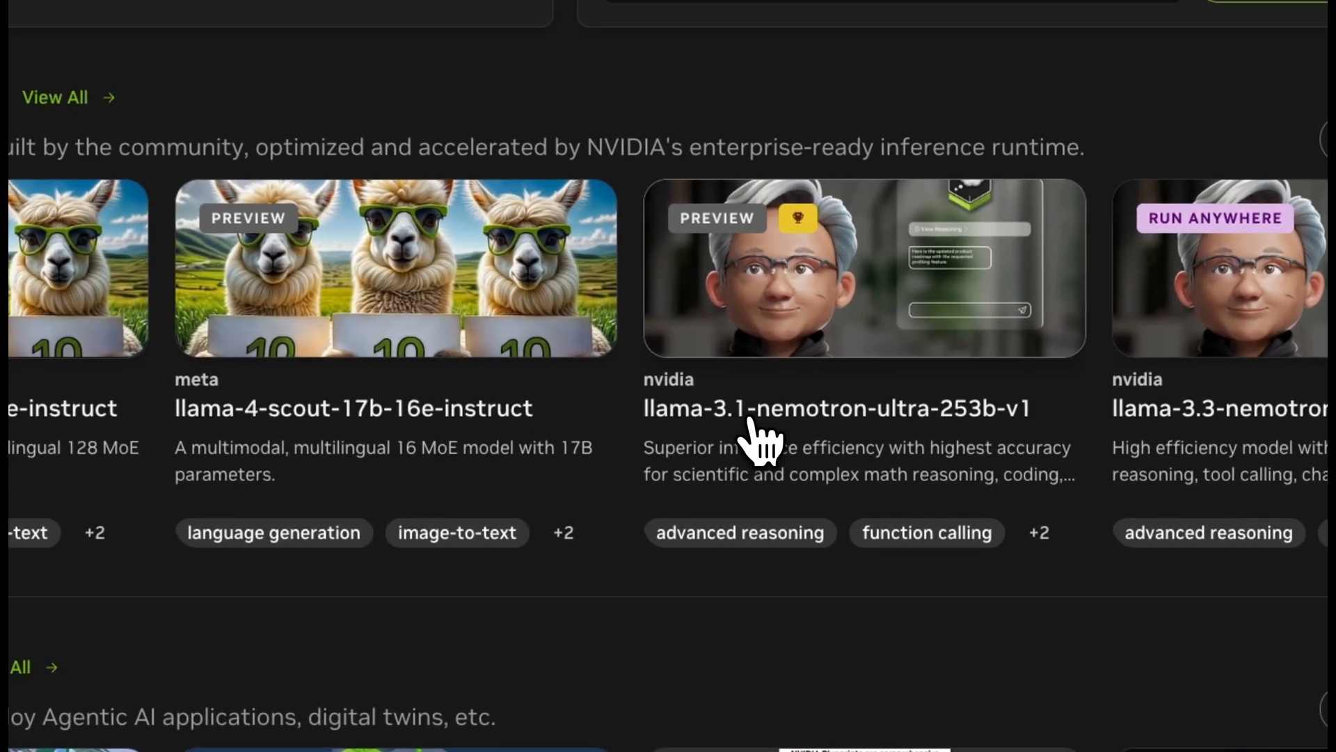
left_click(862, 407)
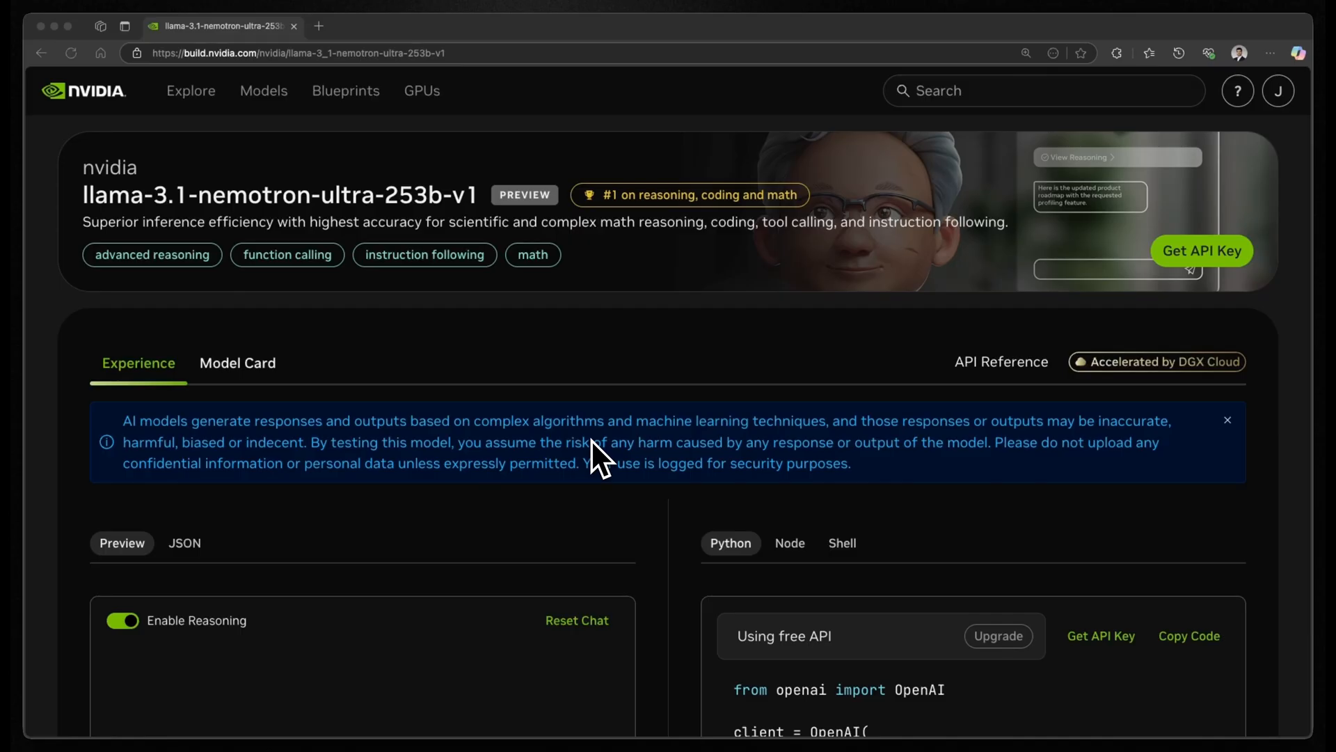
- Highlight the "detailed thinking on" system message in the Python sample code
scroll("down", 3)
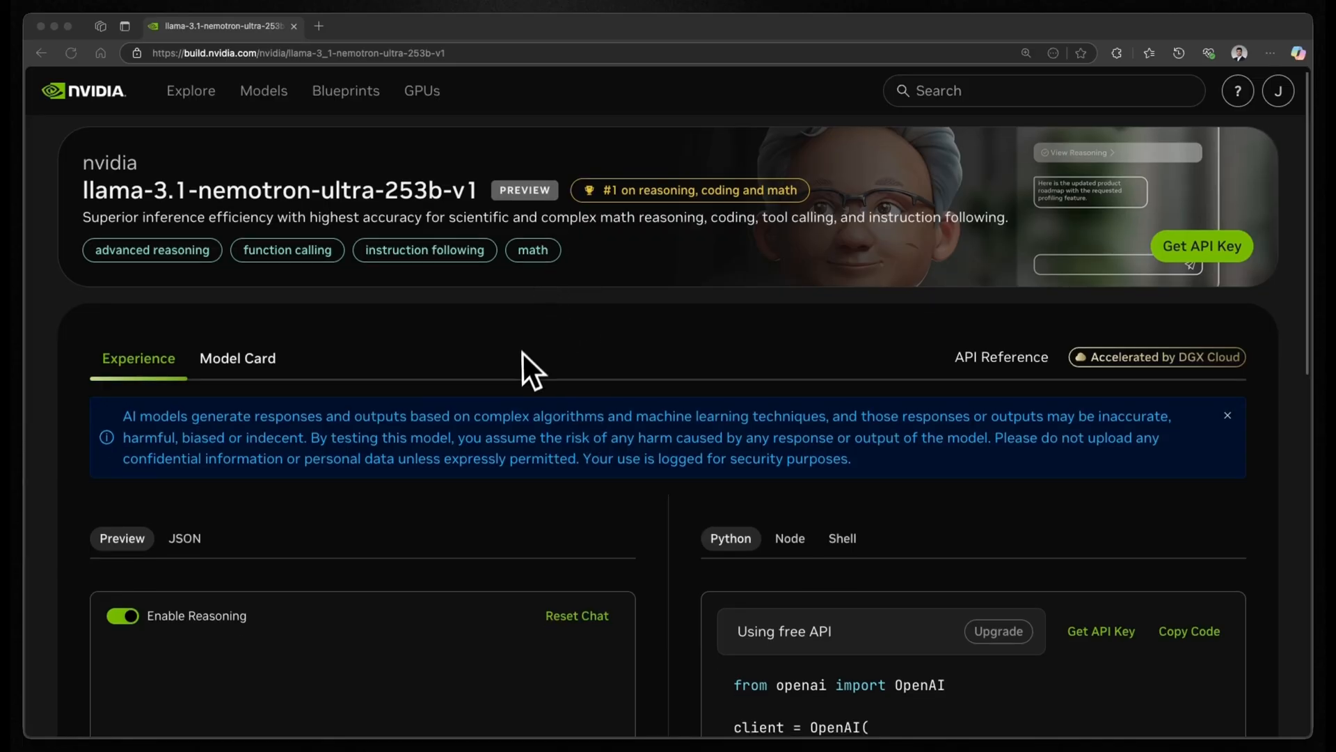
scroll("down", 3)
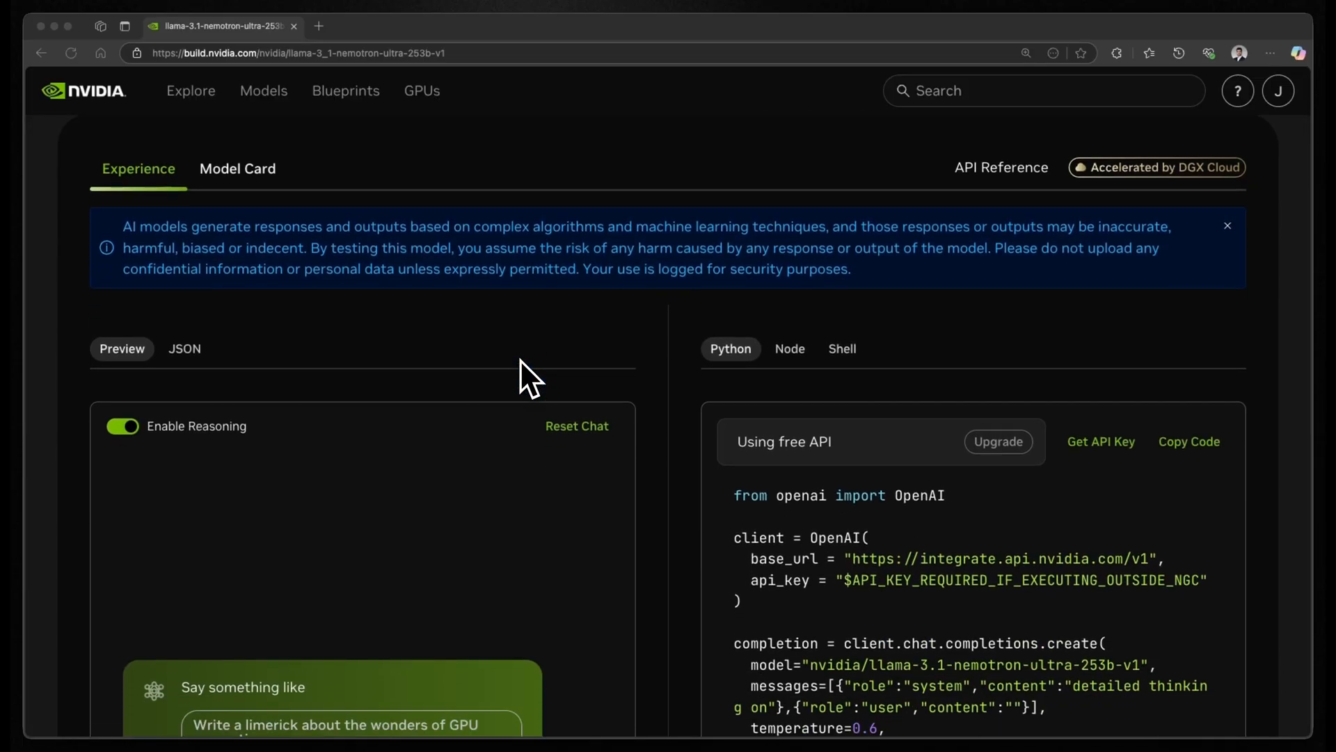
scroll("down", 3)
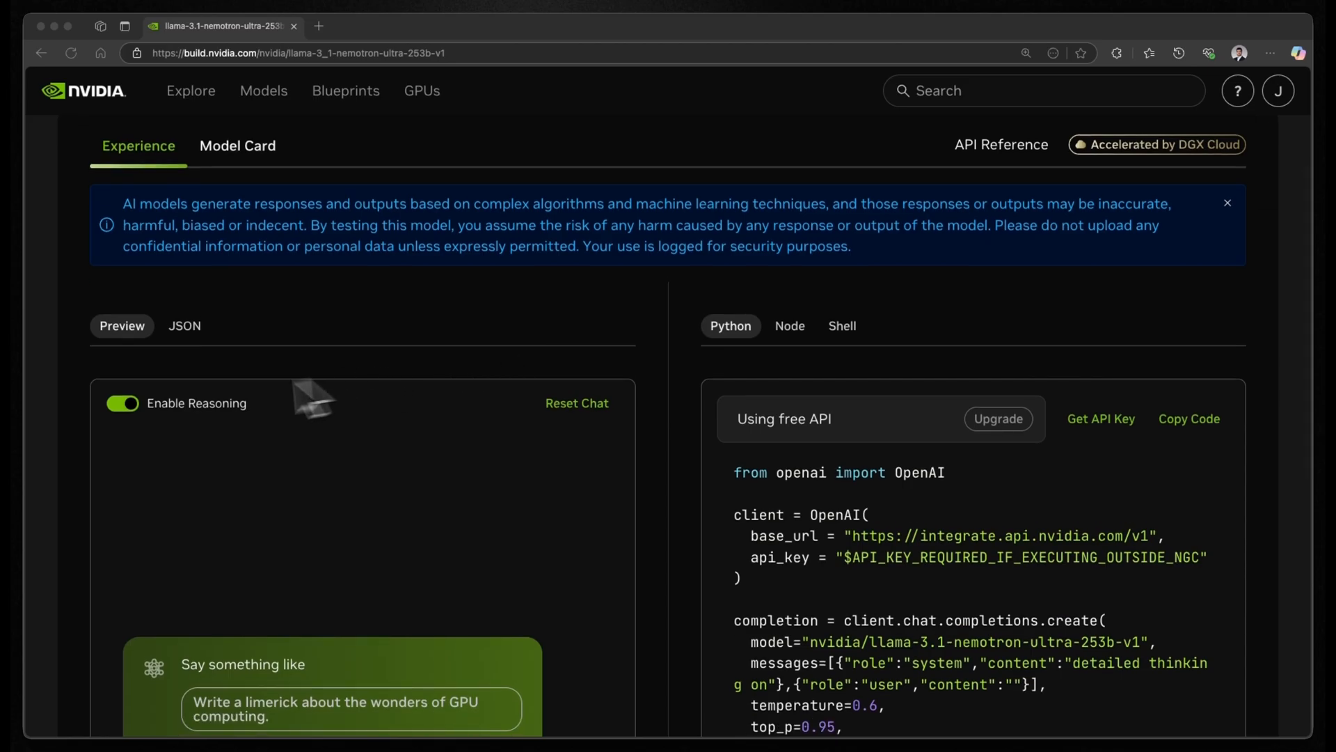
left_click(122, 403)
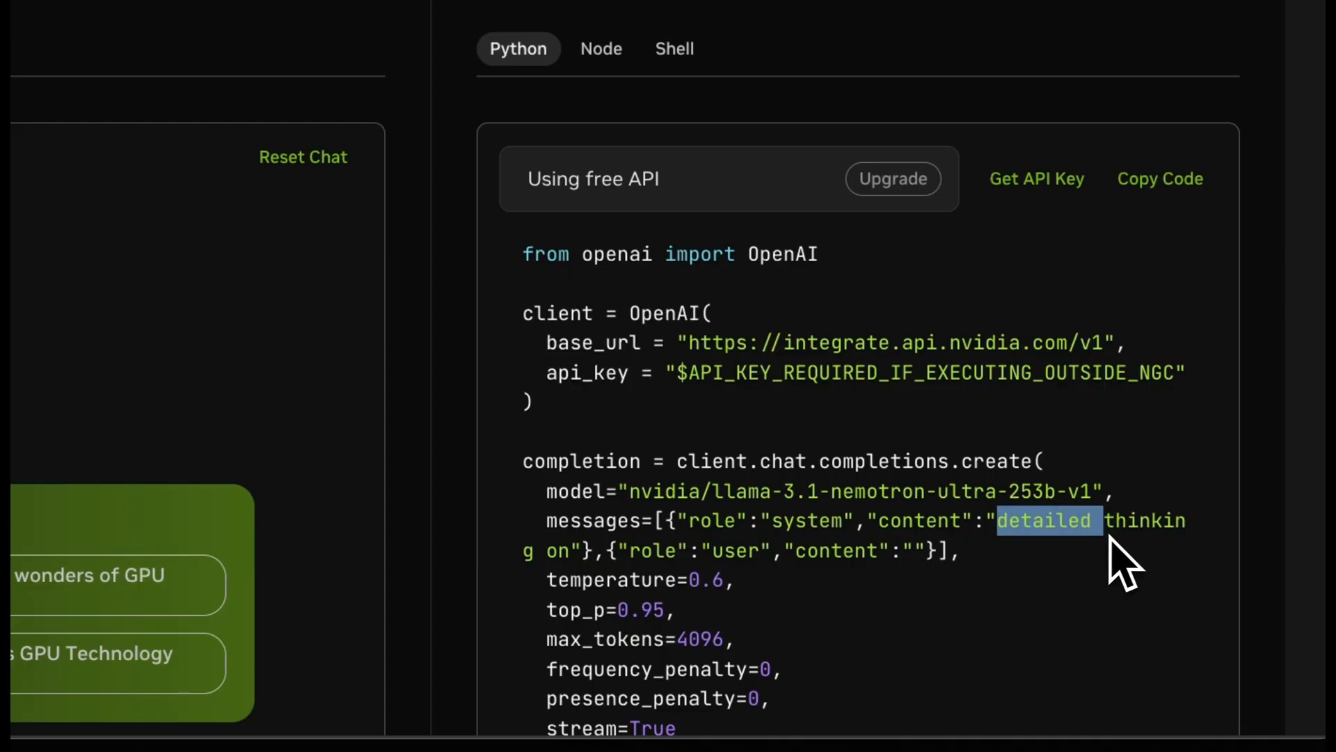
left_click_drag(1100, 520, 580, 550)
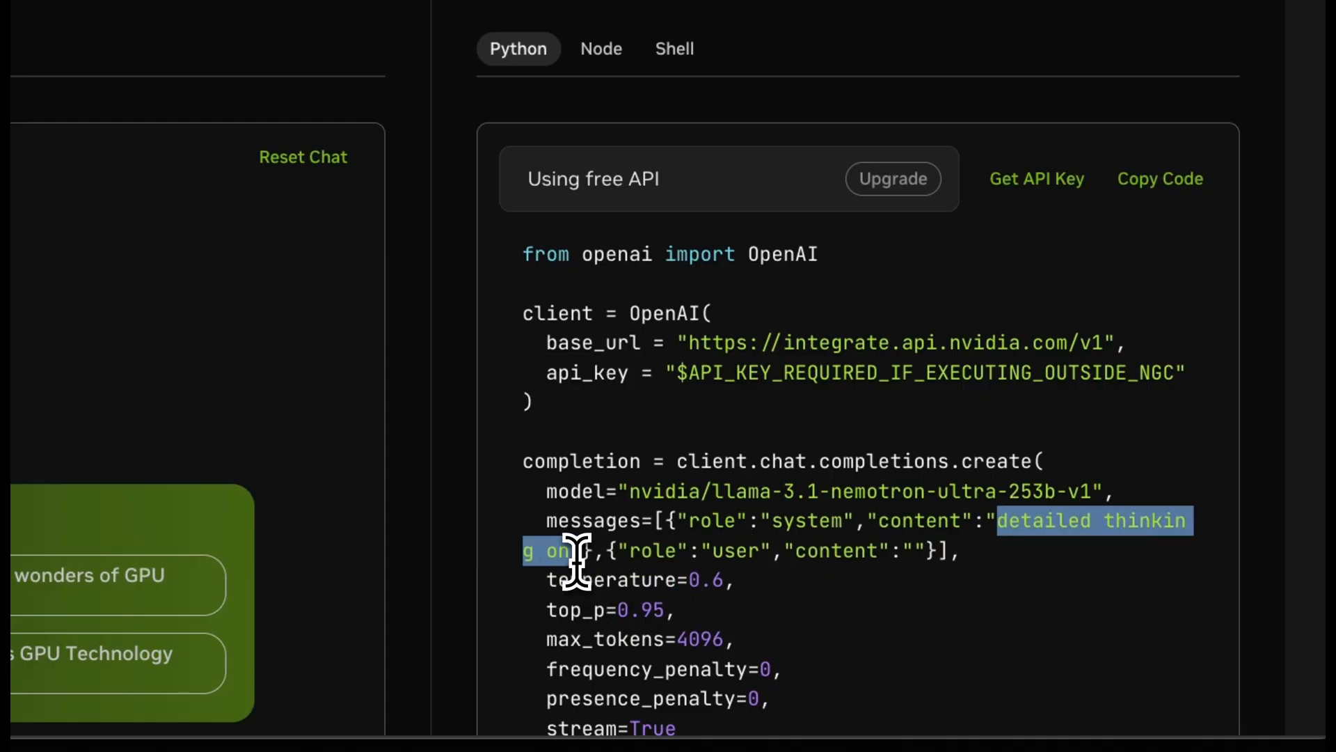
scroll("down", 3)
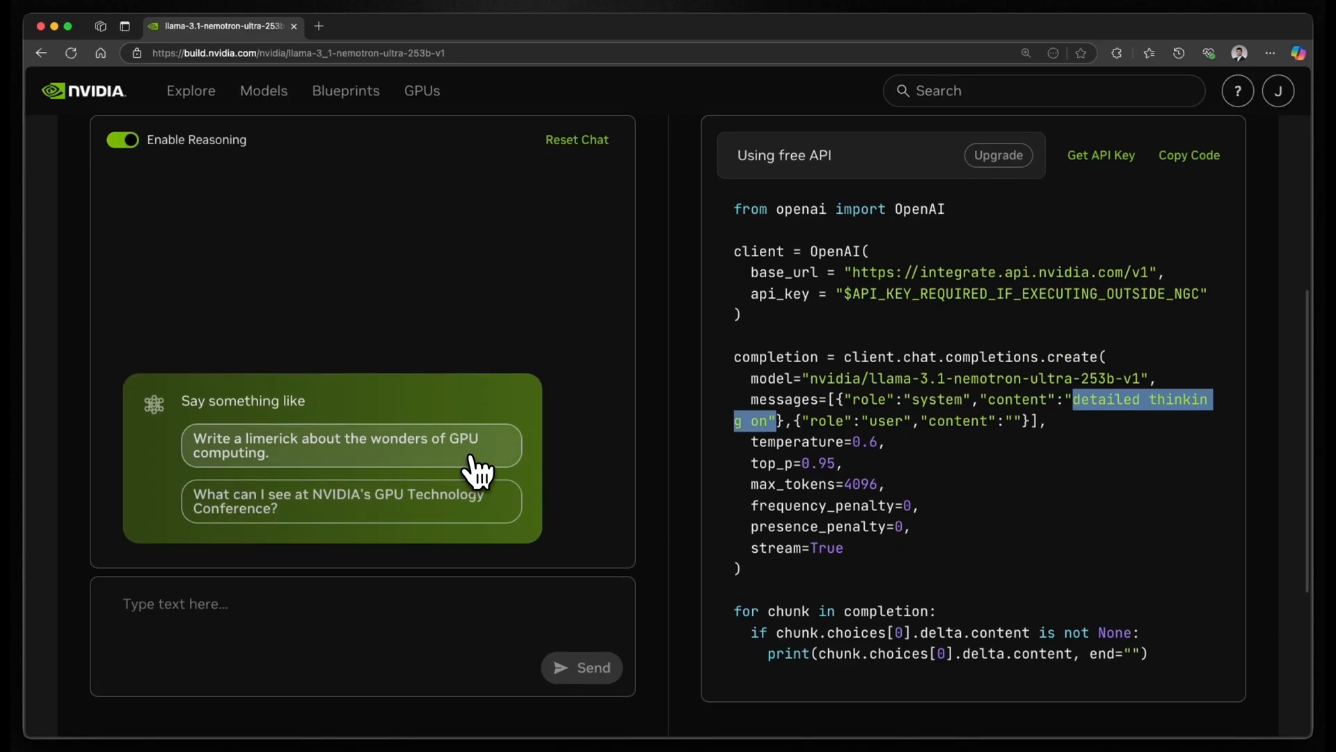
- Disable Enable Reasoning, highlight "detailed thinking off", and try the GPU limerick prompt
left_click(333, 445)
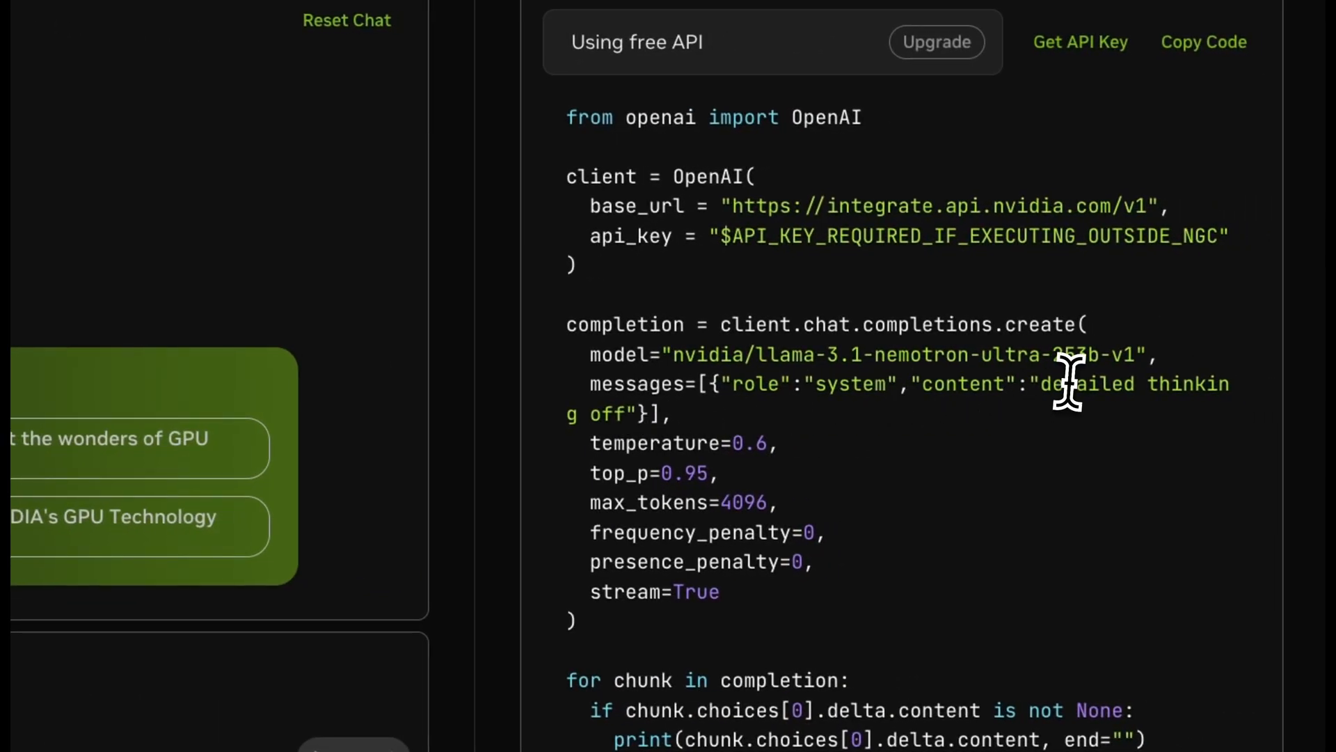
left_click_drag(1048, 383, 652, 415)
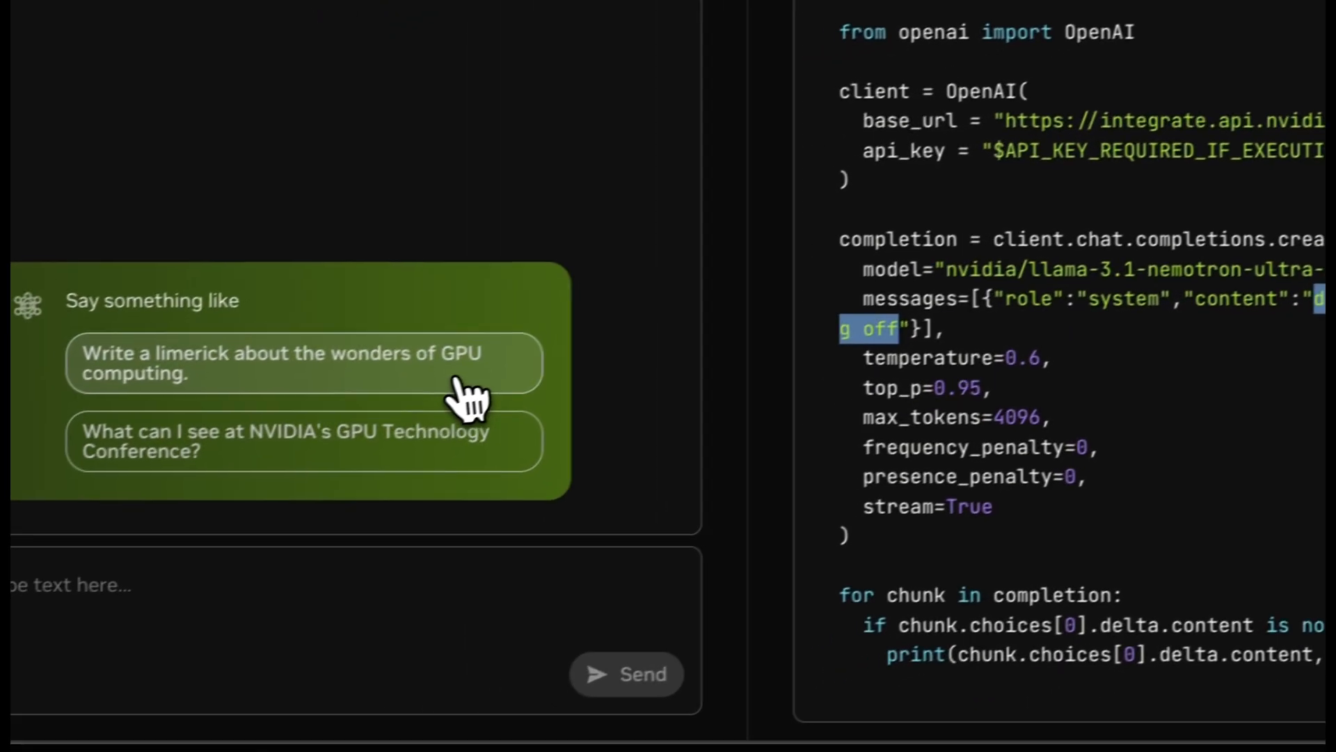
left_click(300, 362)
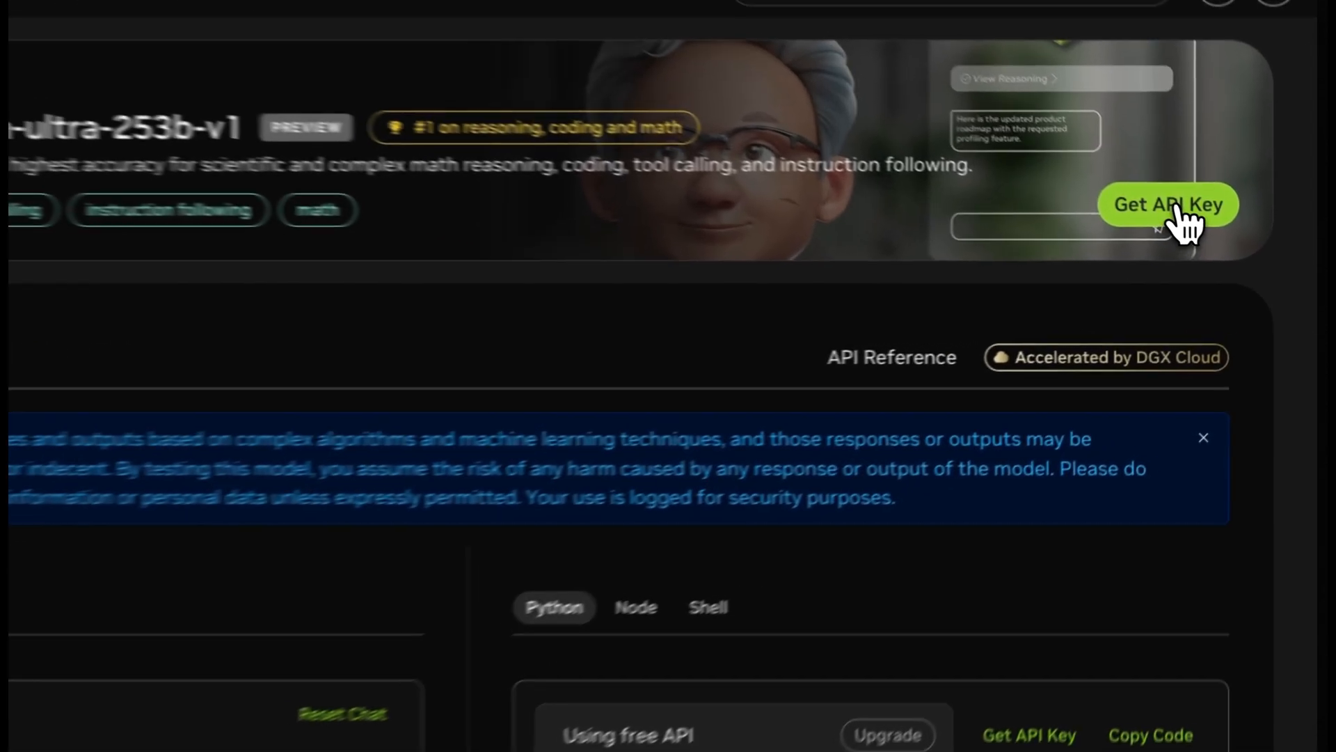
- Generate a new API key via Get API Key and Generate Key
left_click(1168, 204)
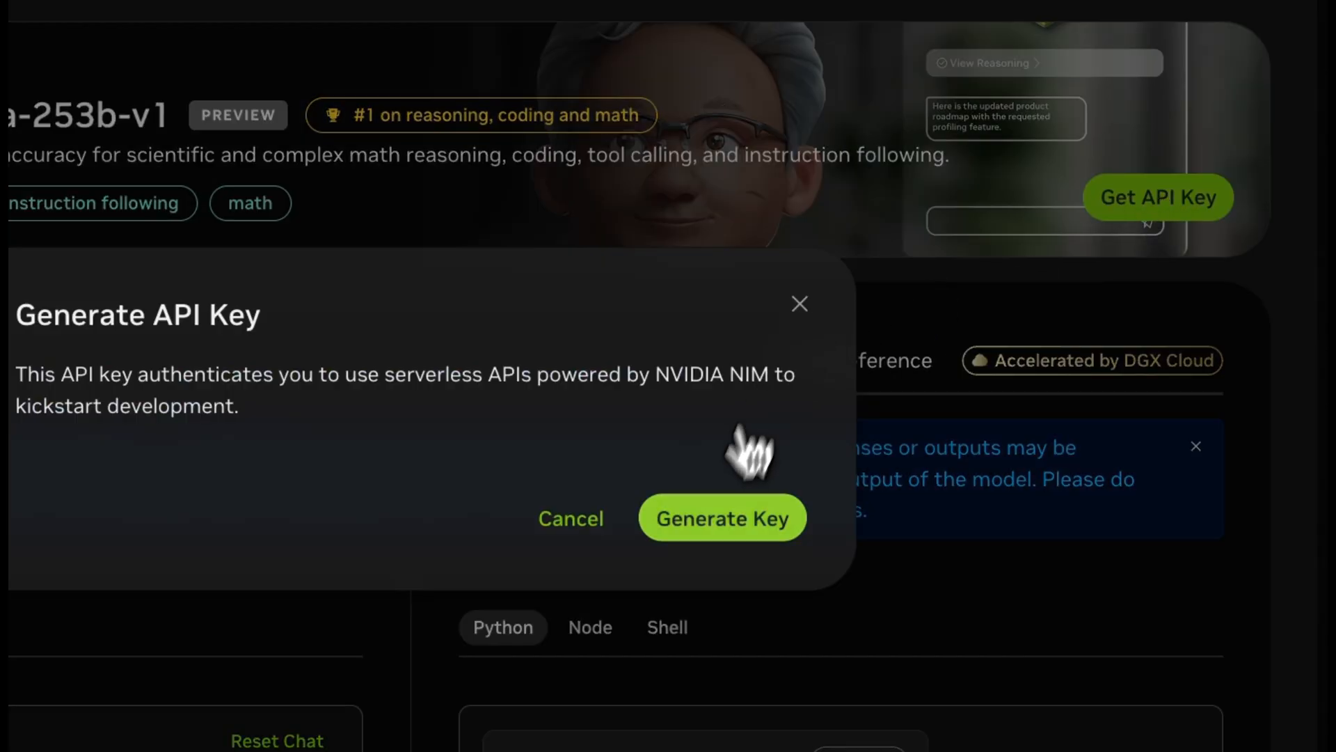
left_click(721, 517)
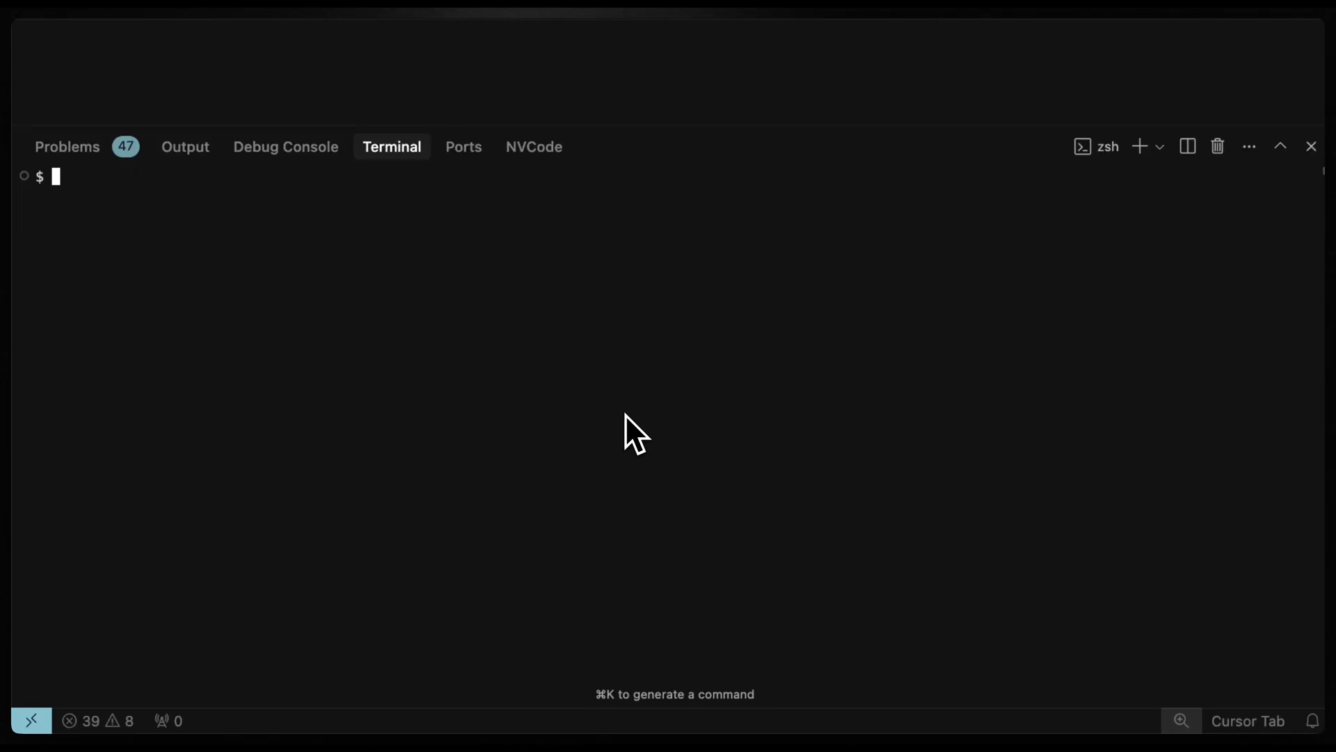
type("export NVIDIA_API_KEY=nvapi-B")
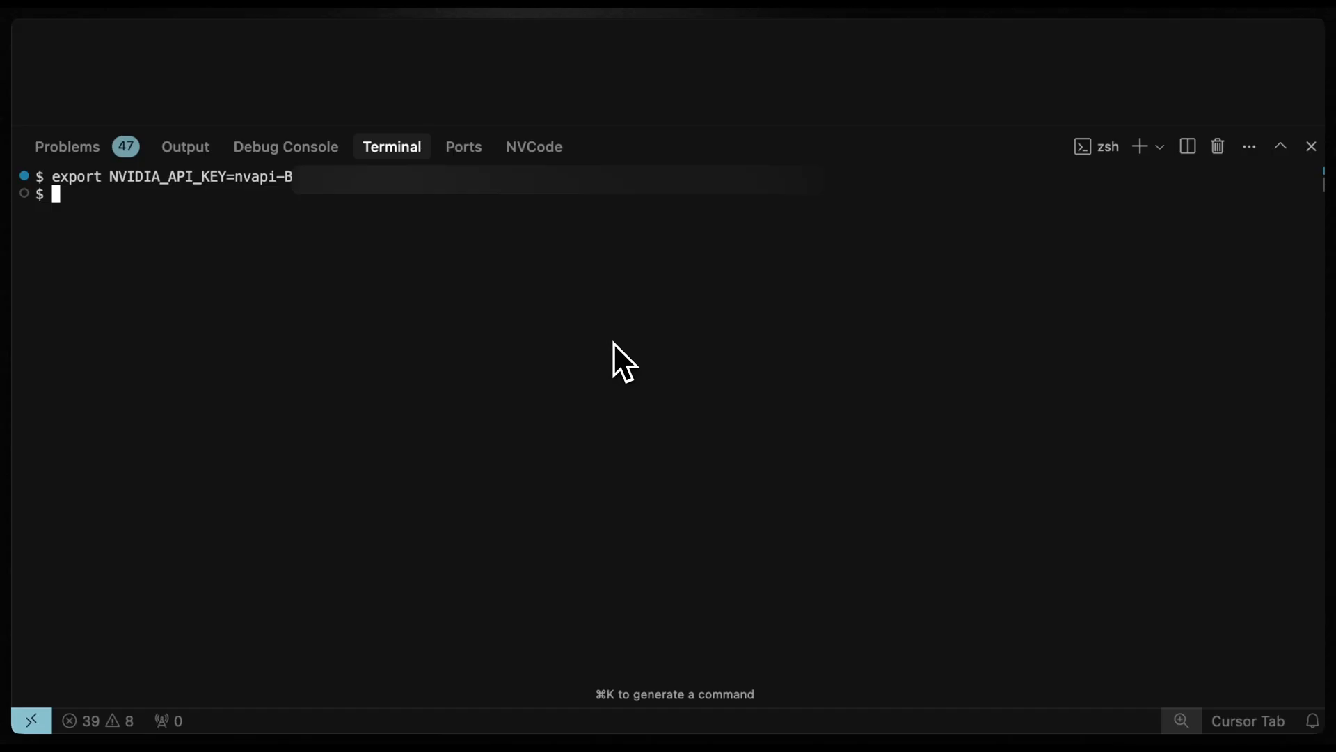
left_click(1311, 146)
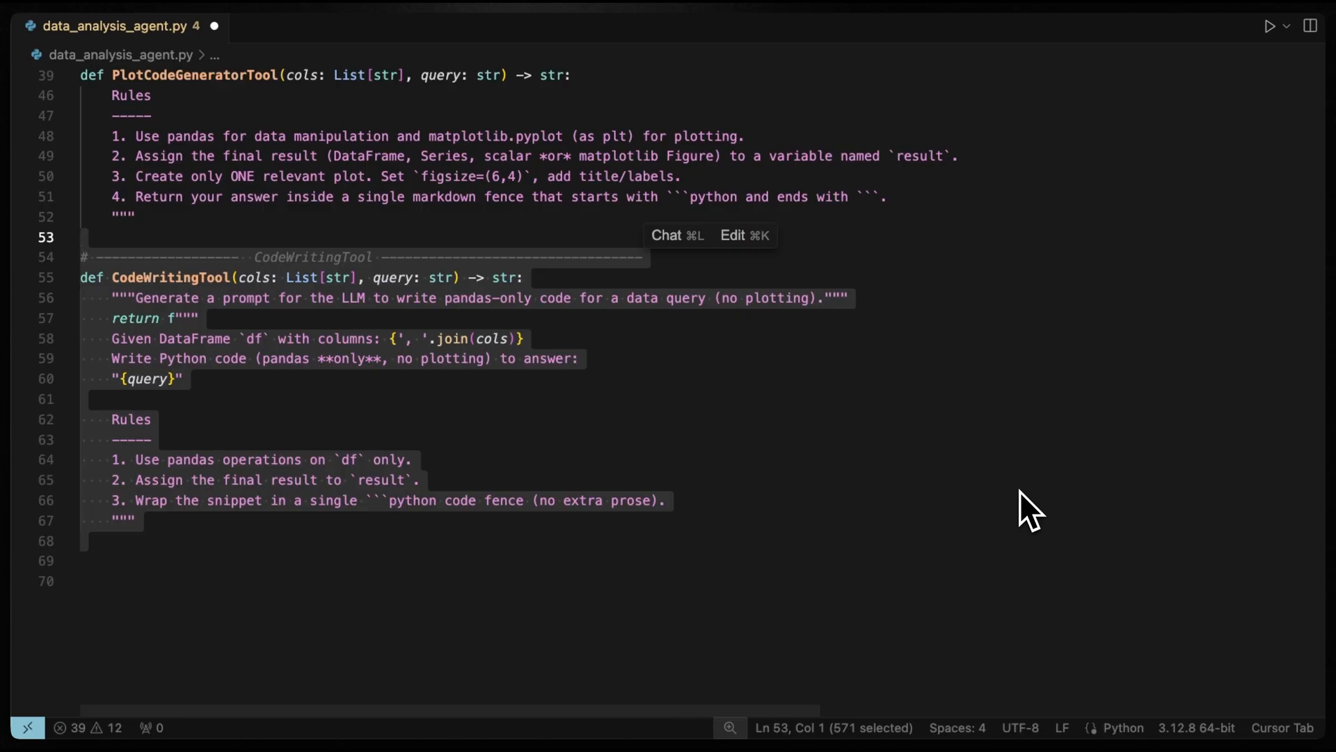
- Scroll through the pasted pandas-only CodeWritingTool prompt function in data_analysis_agent.py
scroll("down", 3)
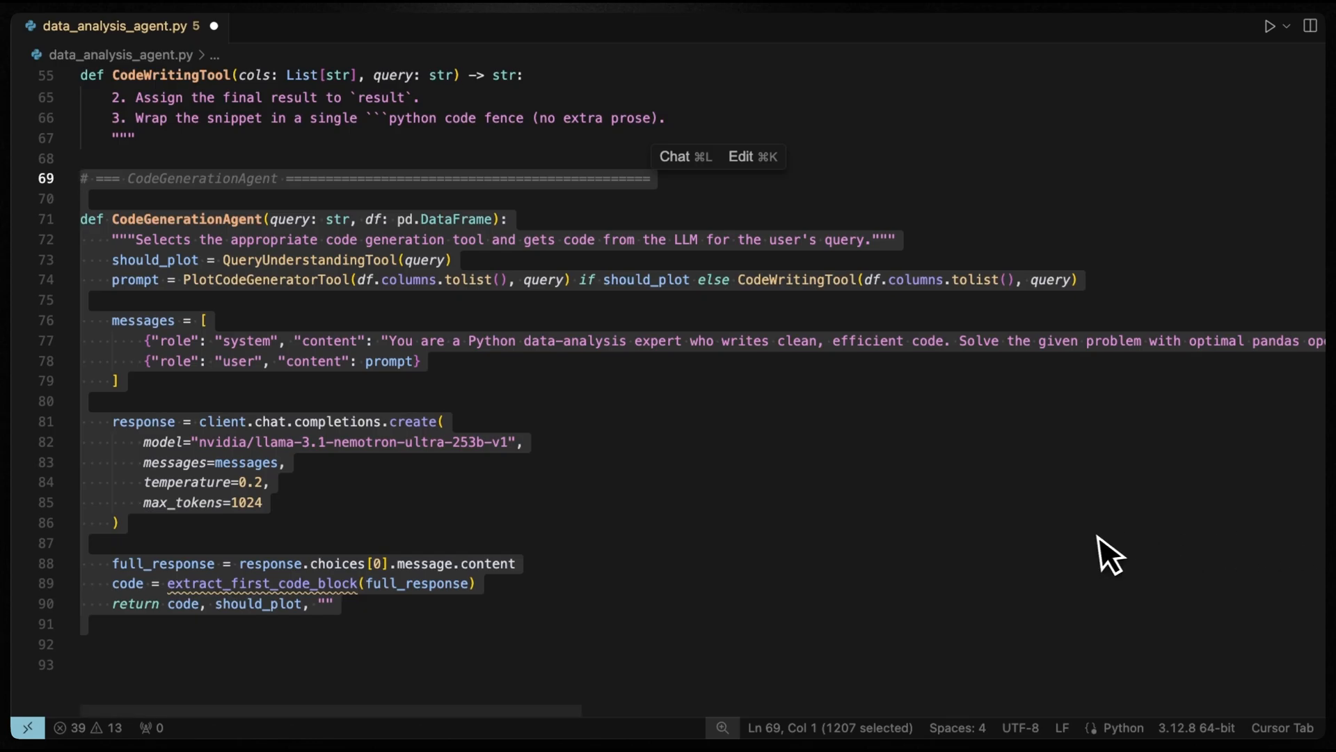
- Scroll through the added ExecutionAgent, ReasoningCurator and ReasoningAgent functions
scroll("down", 3)
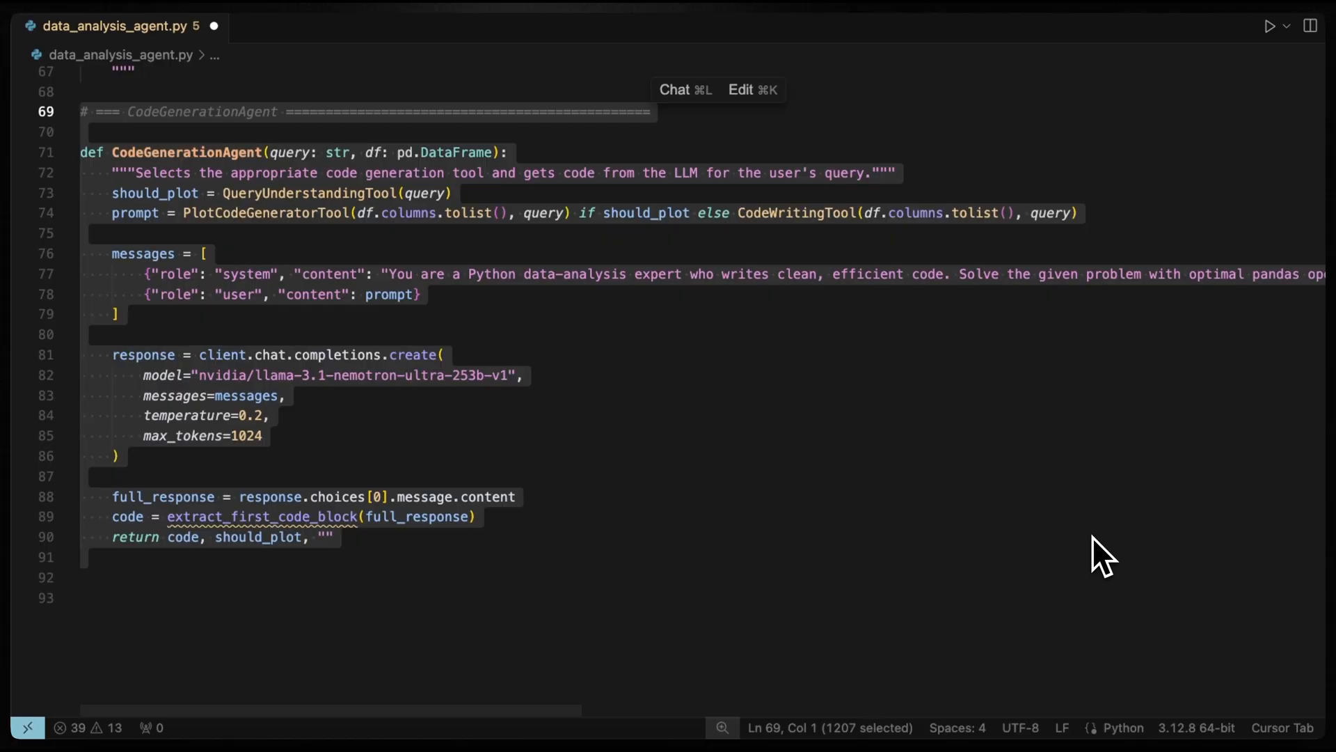
scroll("down", 3)
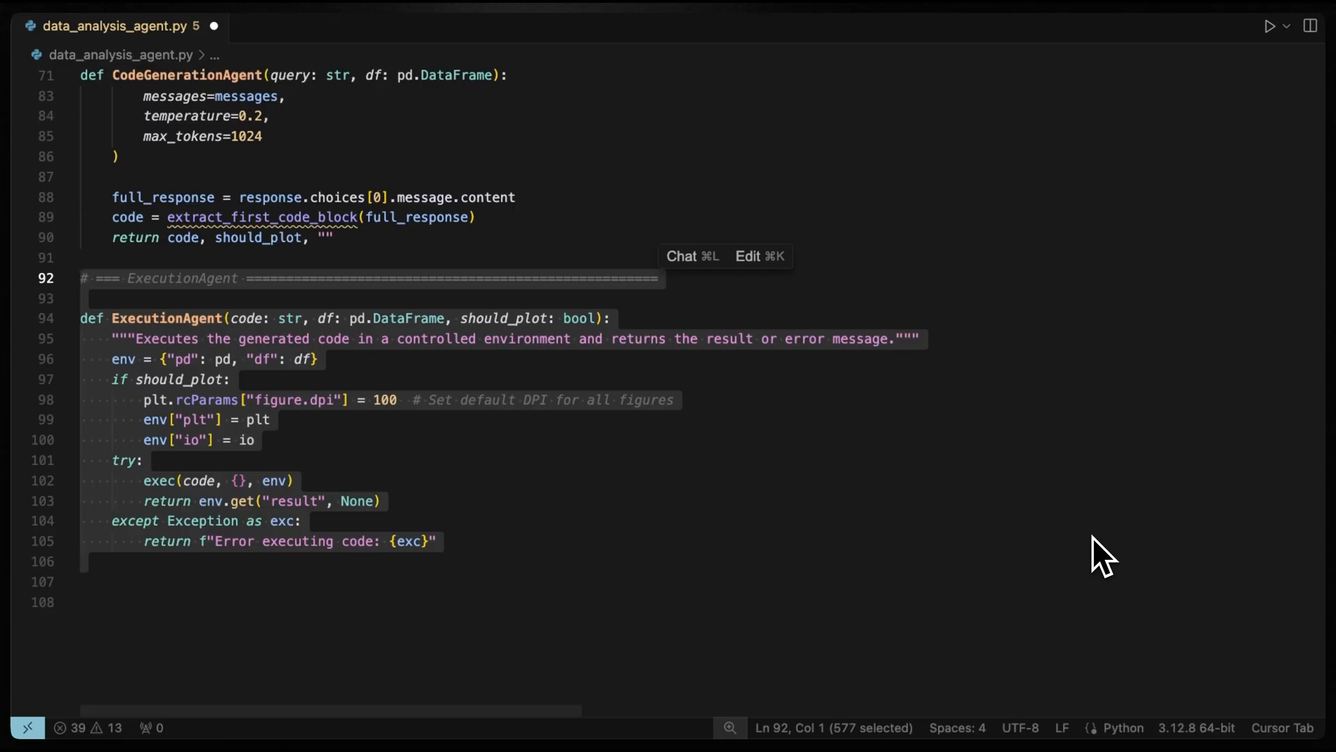
scroll("down", 3)
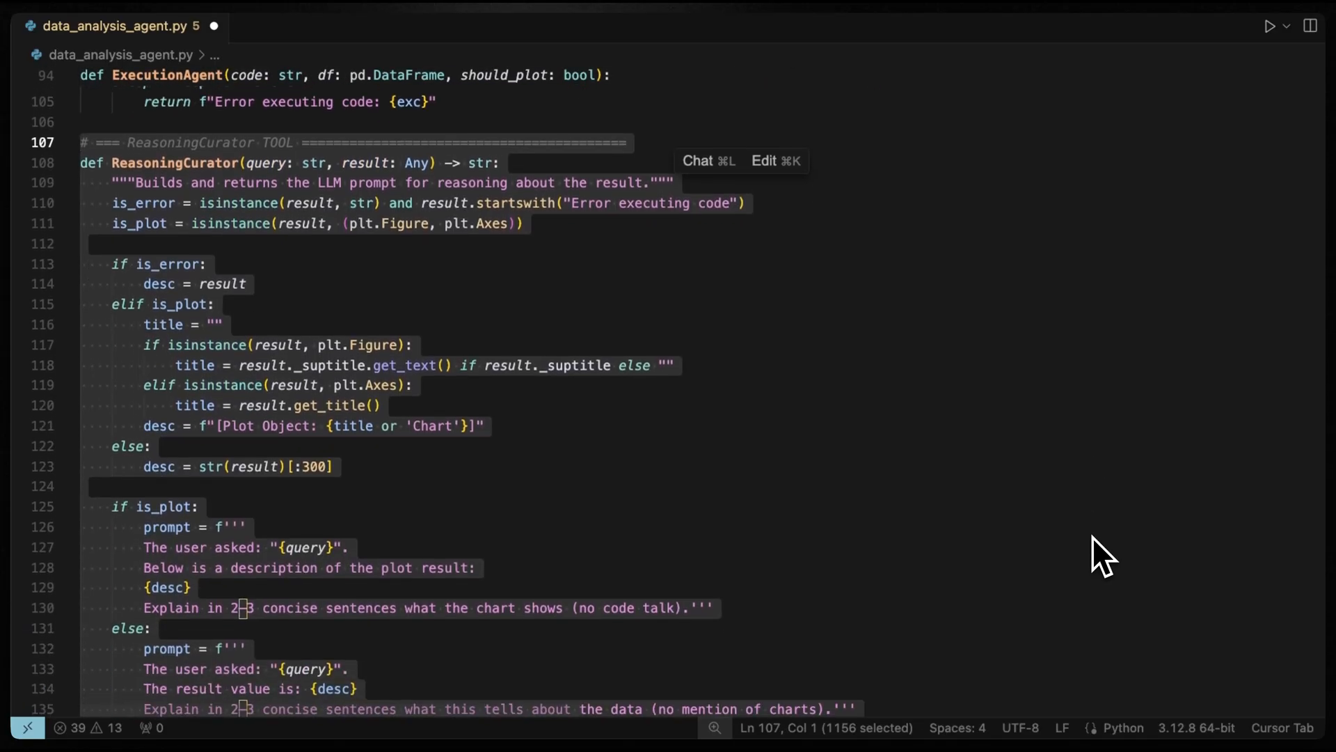
scroll("down", 3)
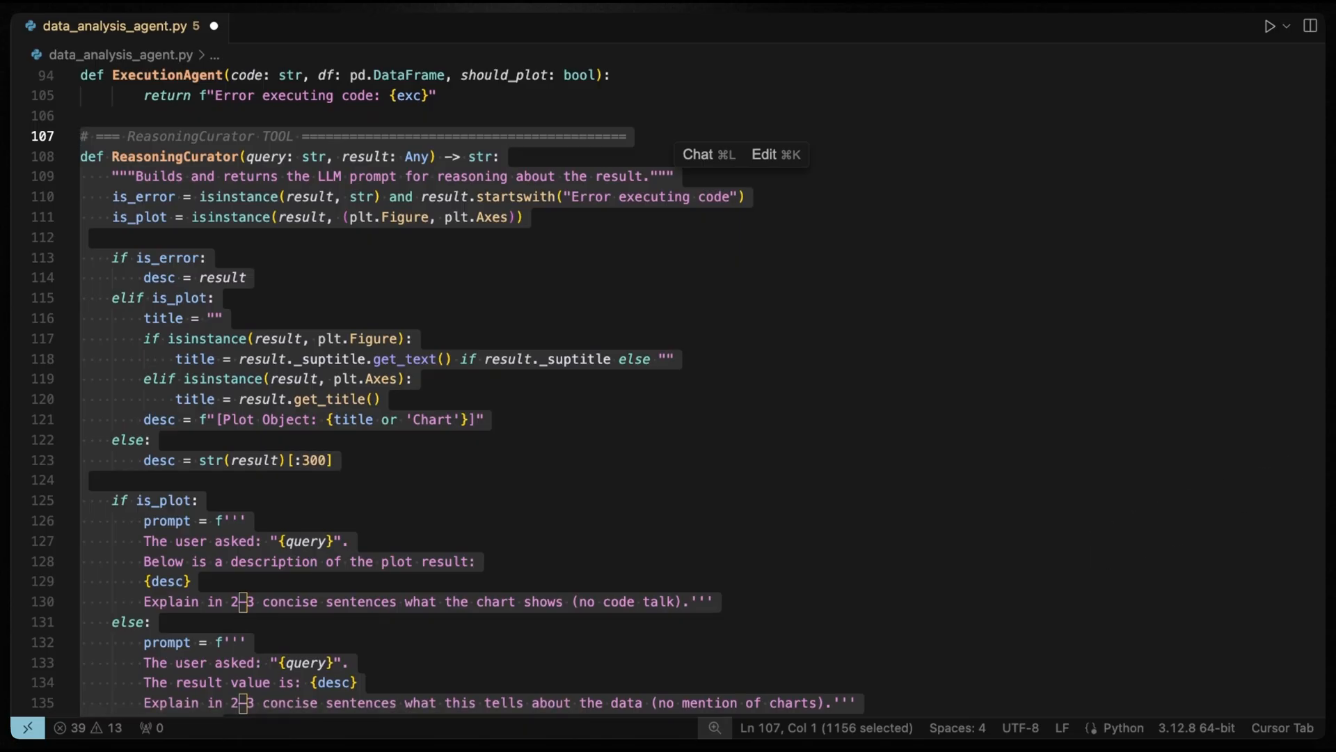
scroll("down", 3)
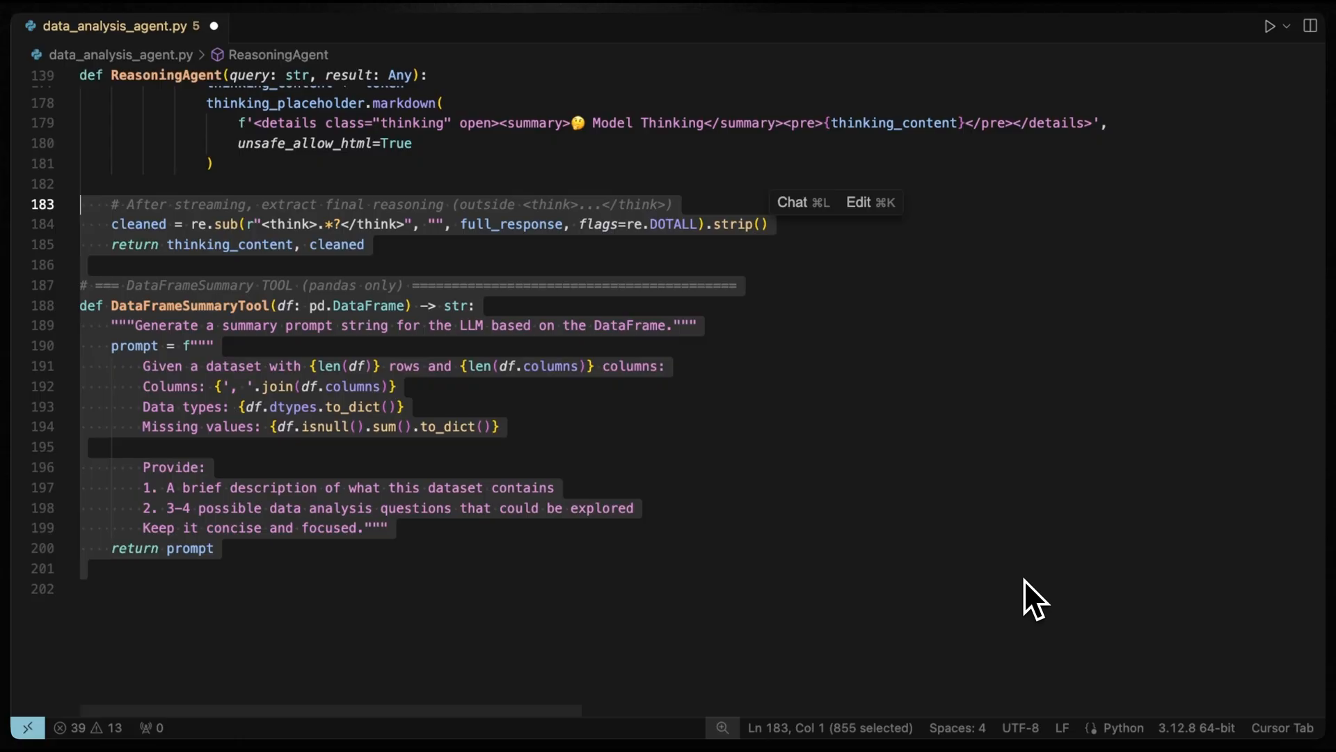
- Scroll through DataInsightAgent, extract_first_code_block and the Streamlit main() chat loop
scroll("down", 3)
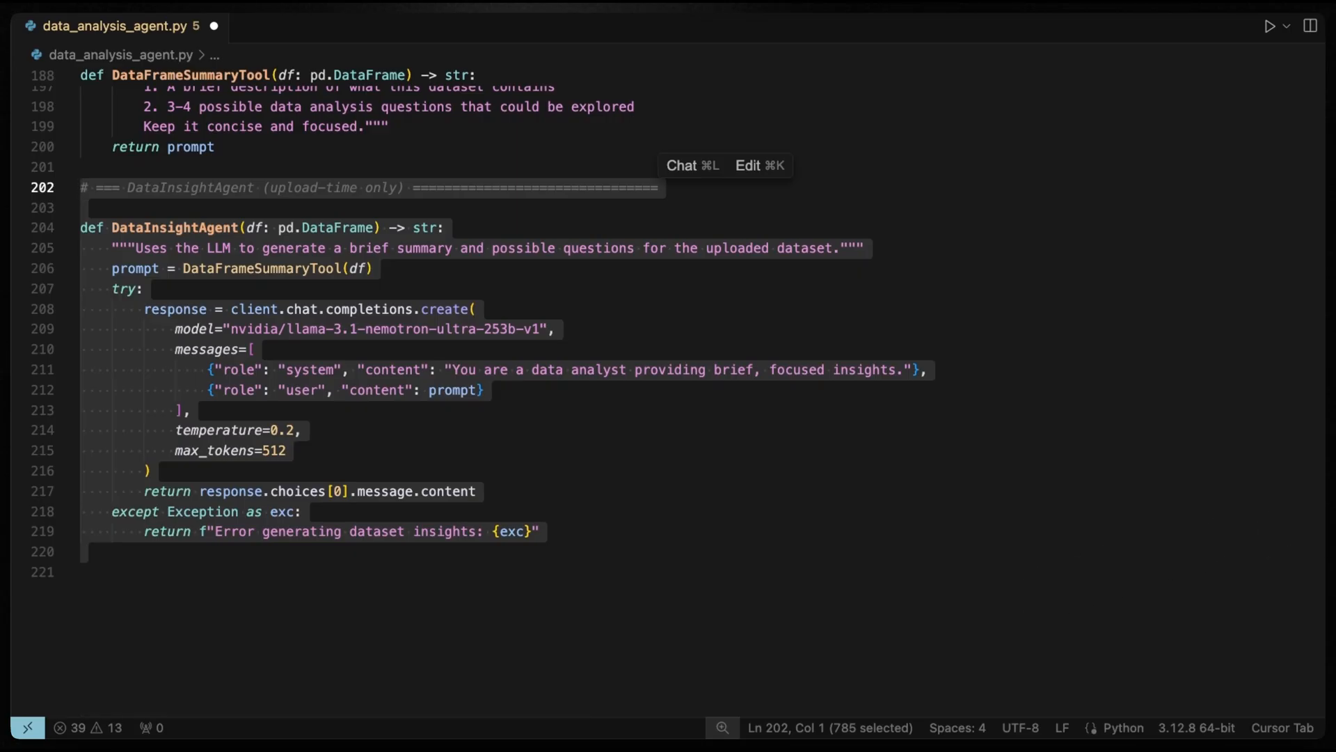
mouse_move(1106, 592)
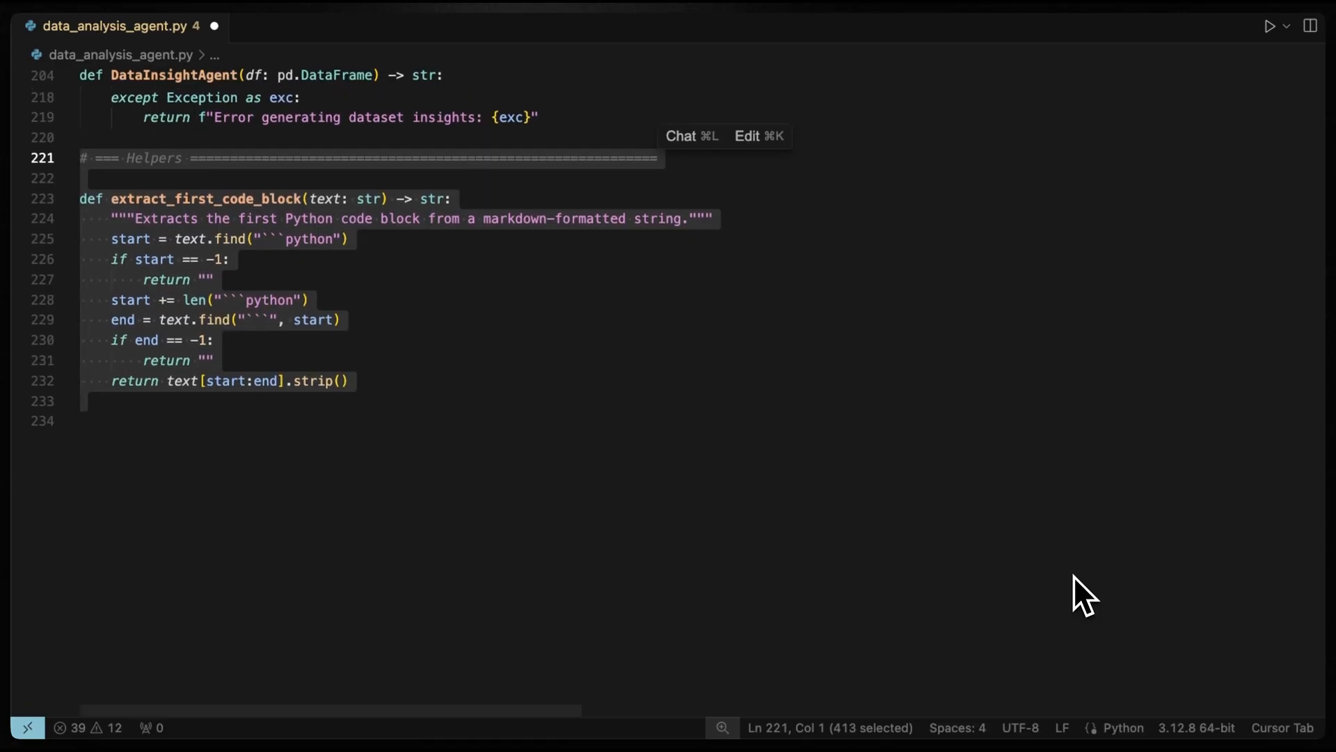
scroll("down", 3)
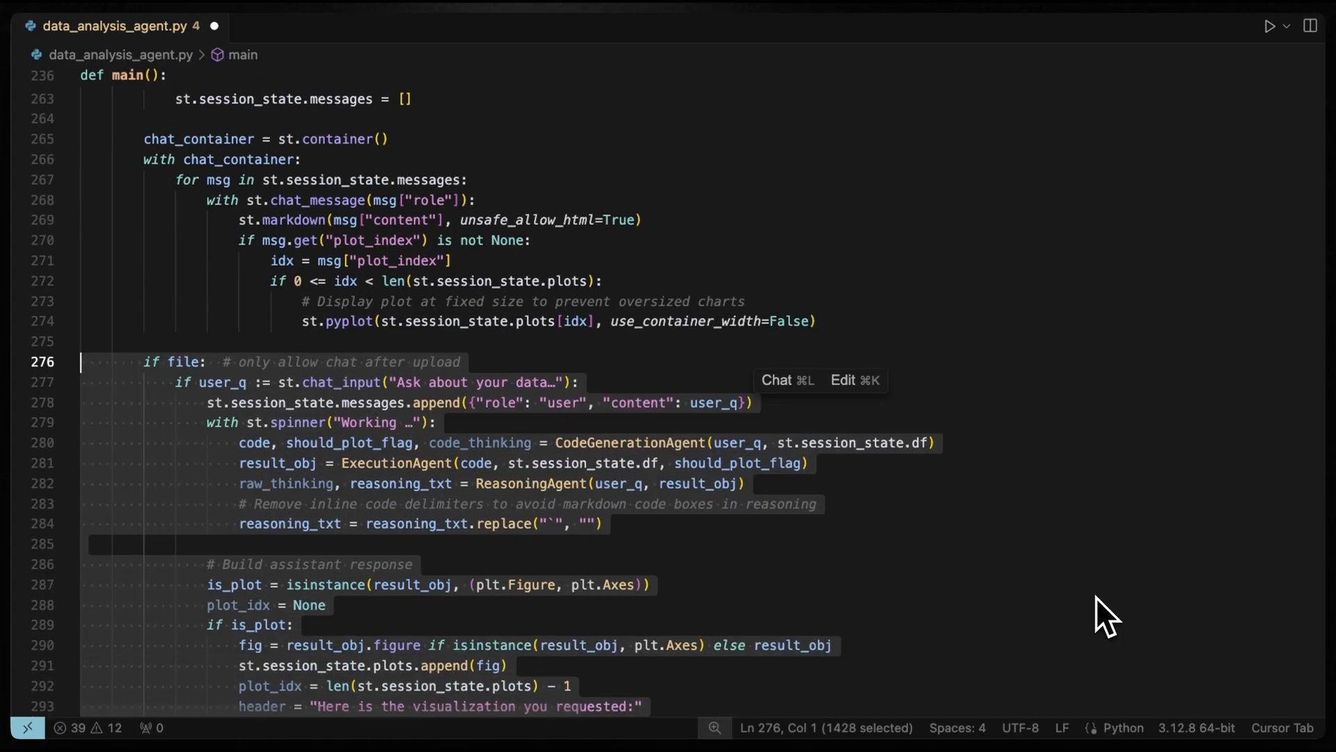
- Scroll down through the main() chat-handling function at the bottom of data_analysis_agent.py
scroll("down", 3)
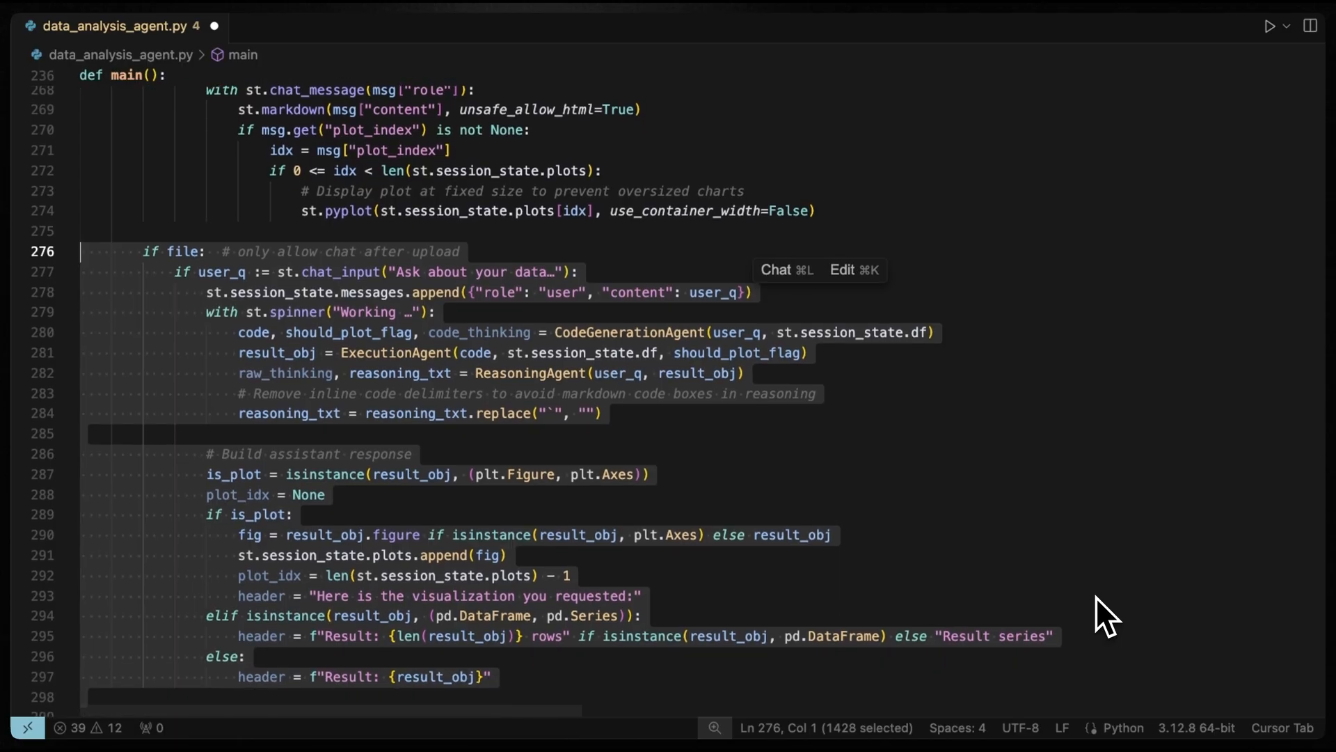
scroll("down", 3)
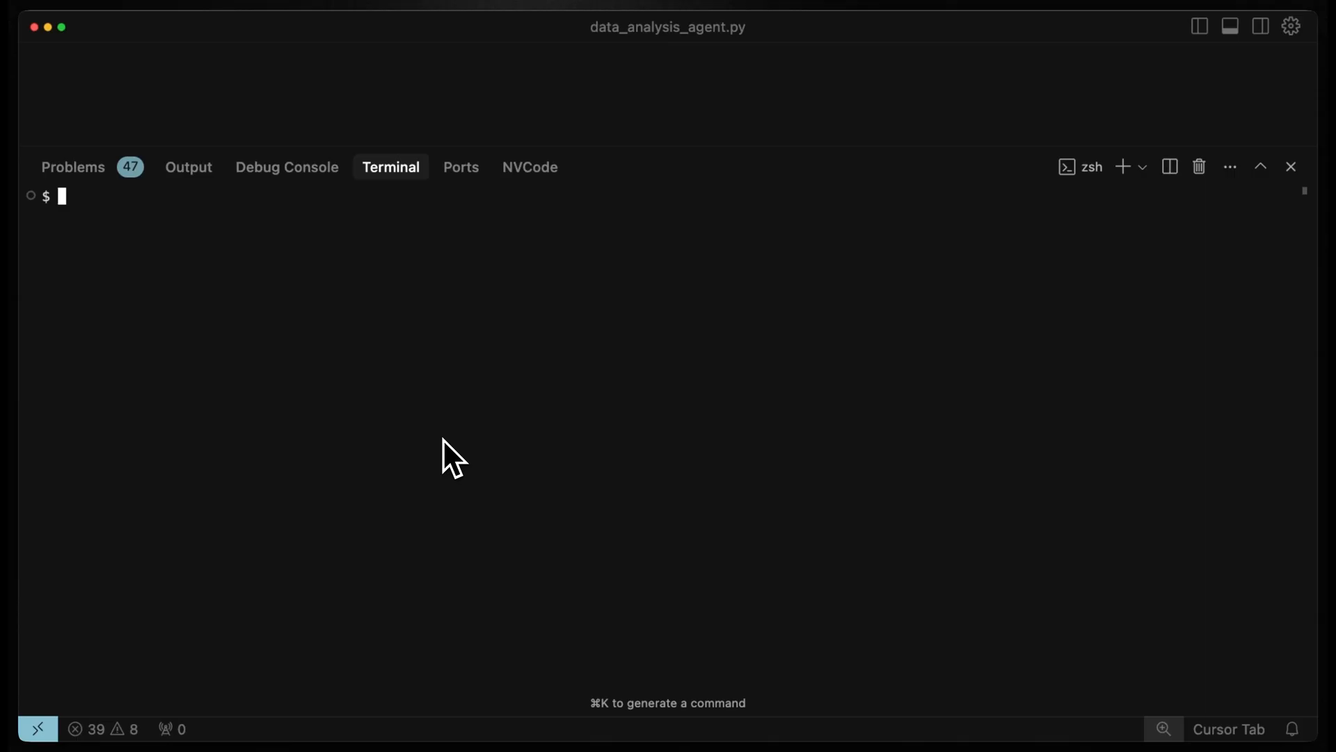
- Create and activate the Python 3.10 data_analysis env, install requirements, enter streamlit run data_analysis_agent.py
type("conda create -n data_analysis python 3.10")
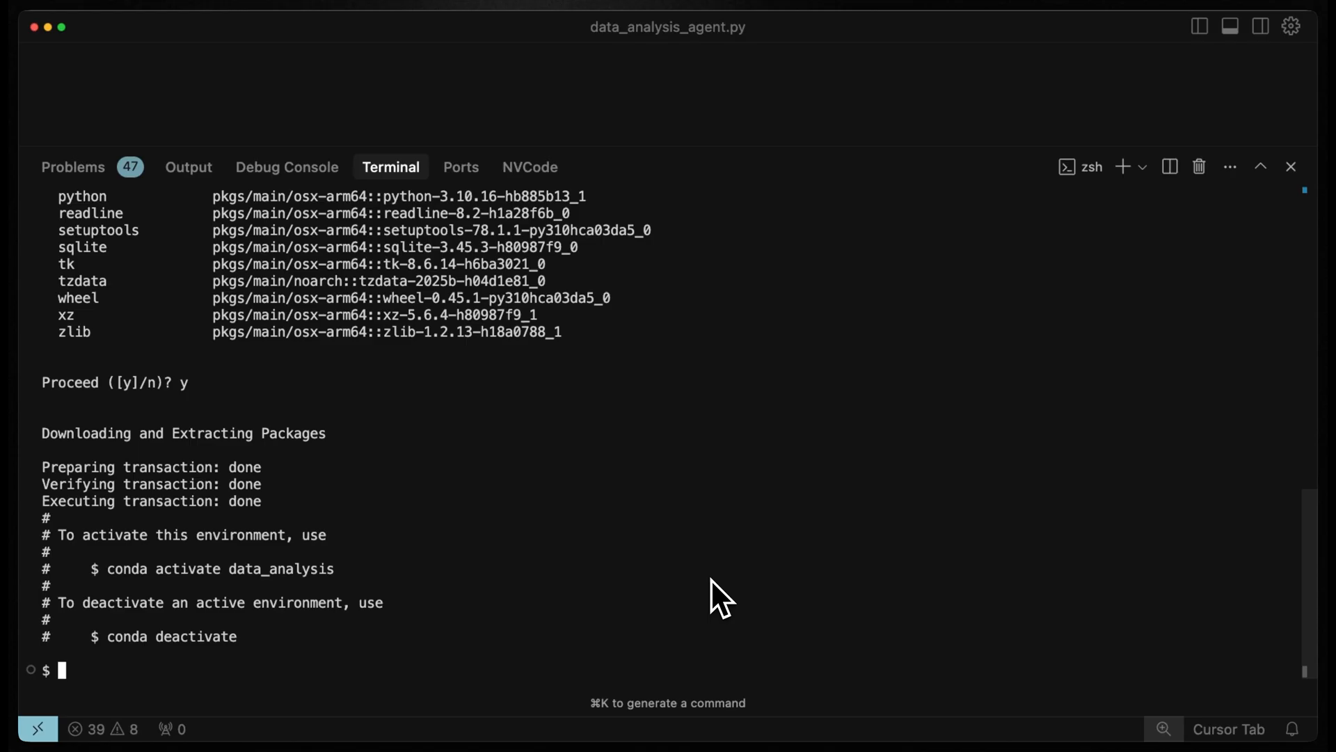
type("conda activate data_analysis")
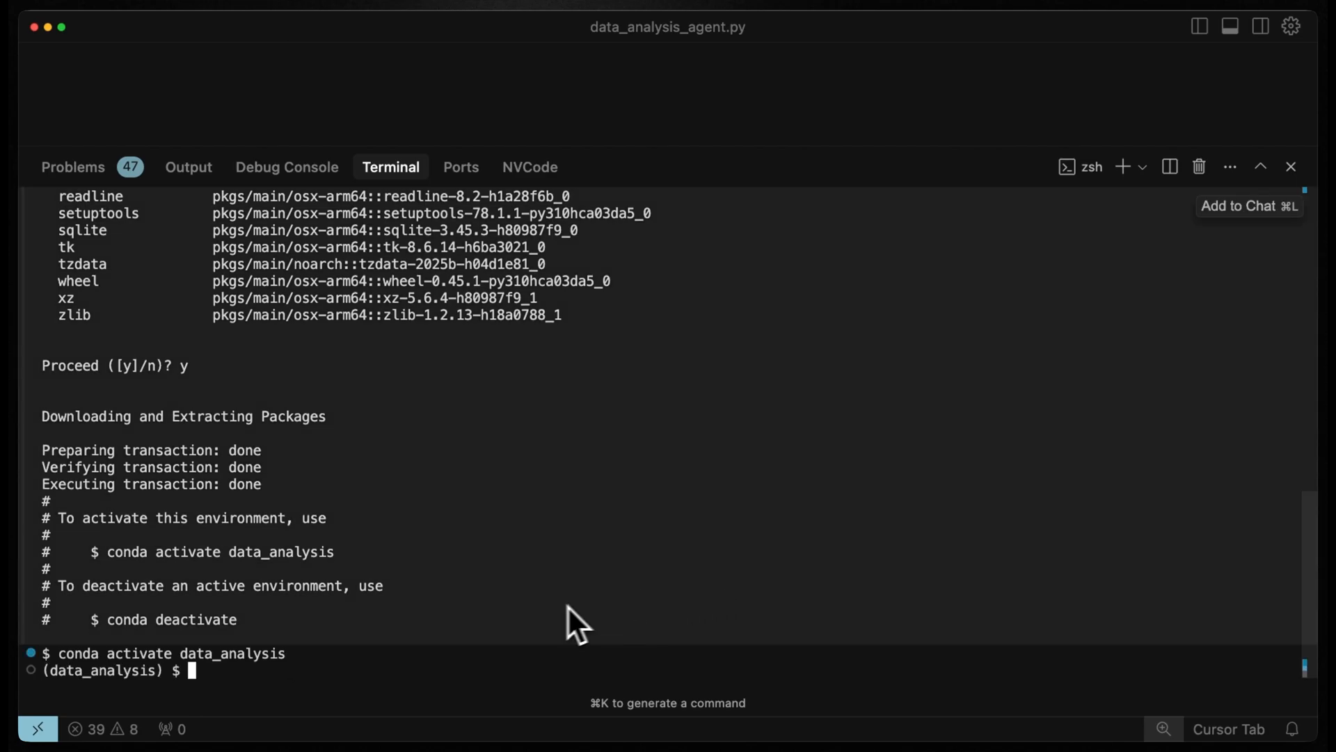
mouse_move(518, 652)
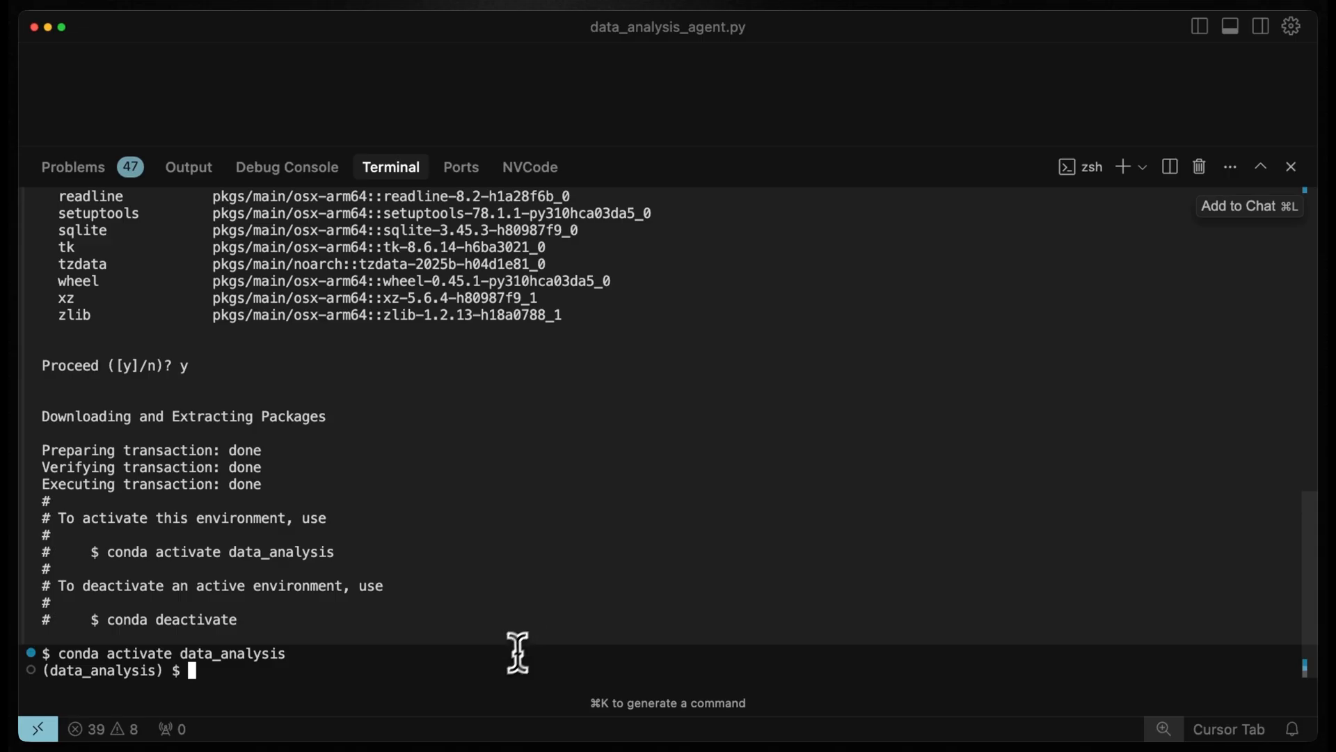
type("pip install -r requirements.txt")
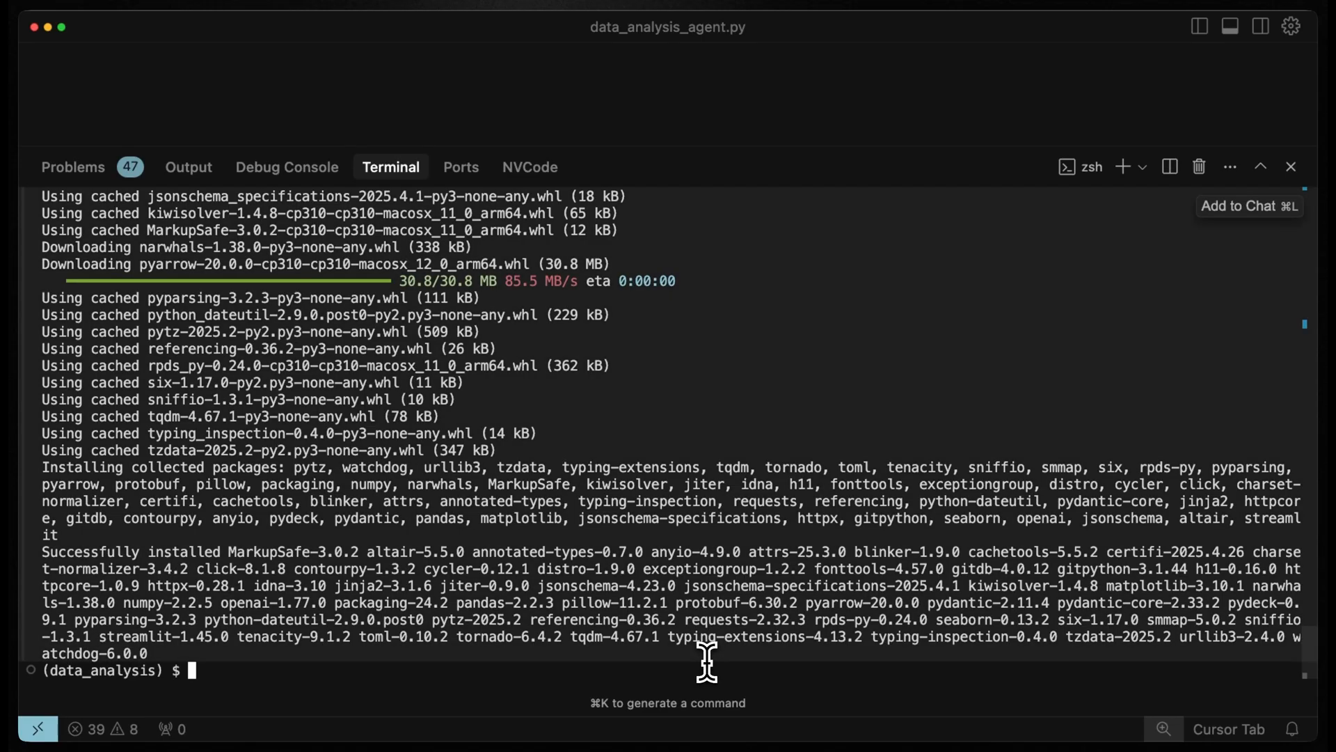
type("streamlit run data_analysis_agent.py")
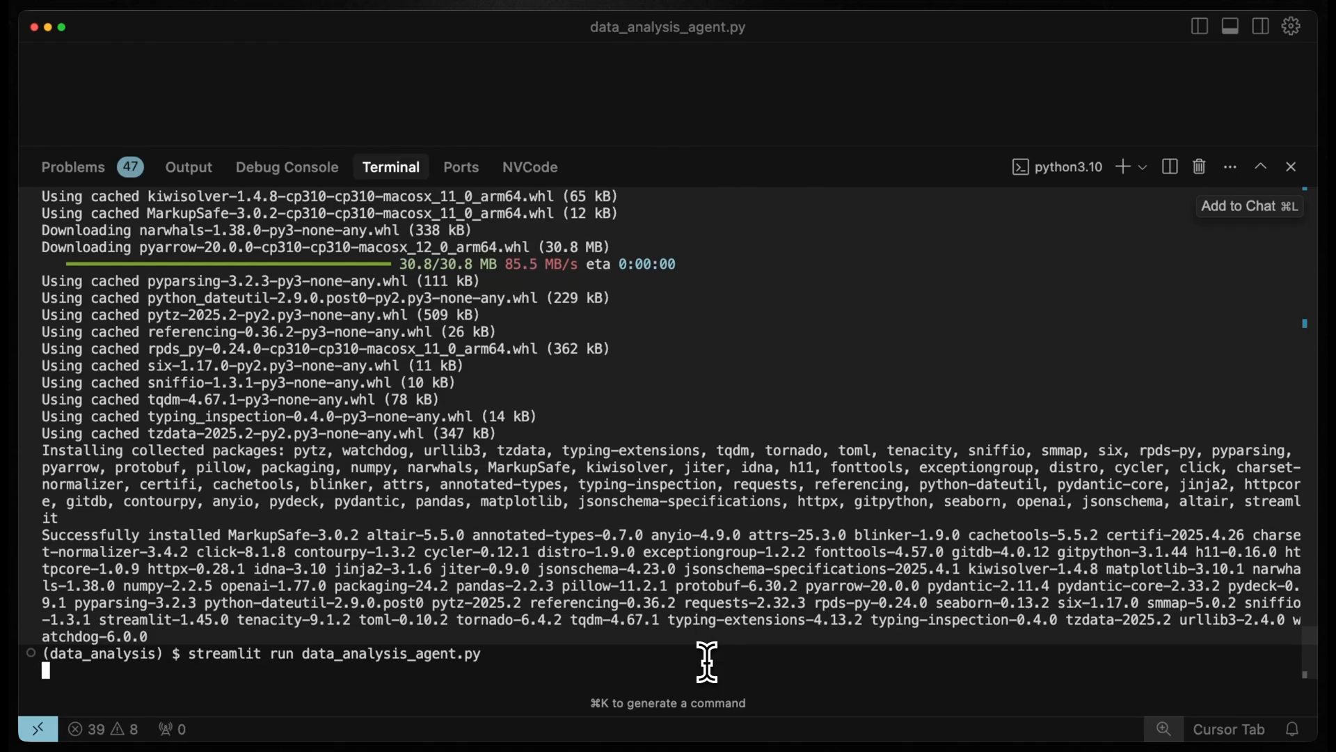
- Launch the Data Analysis Agent app at localhost:8502 with its empty upload area
key("Enter")
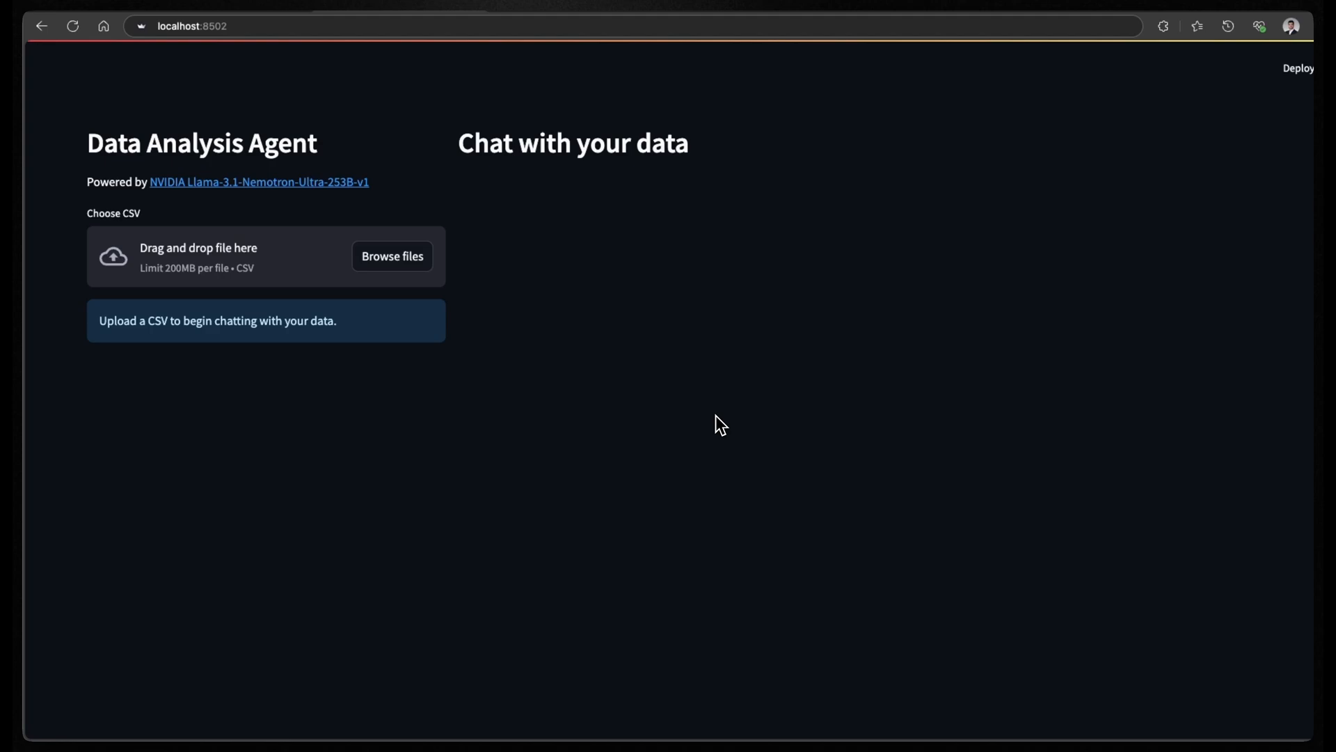
mouse_move(552, 391)
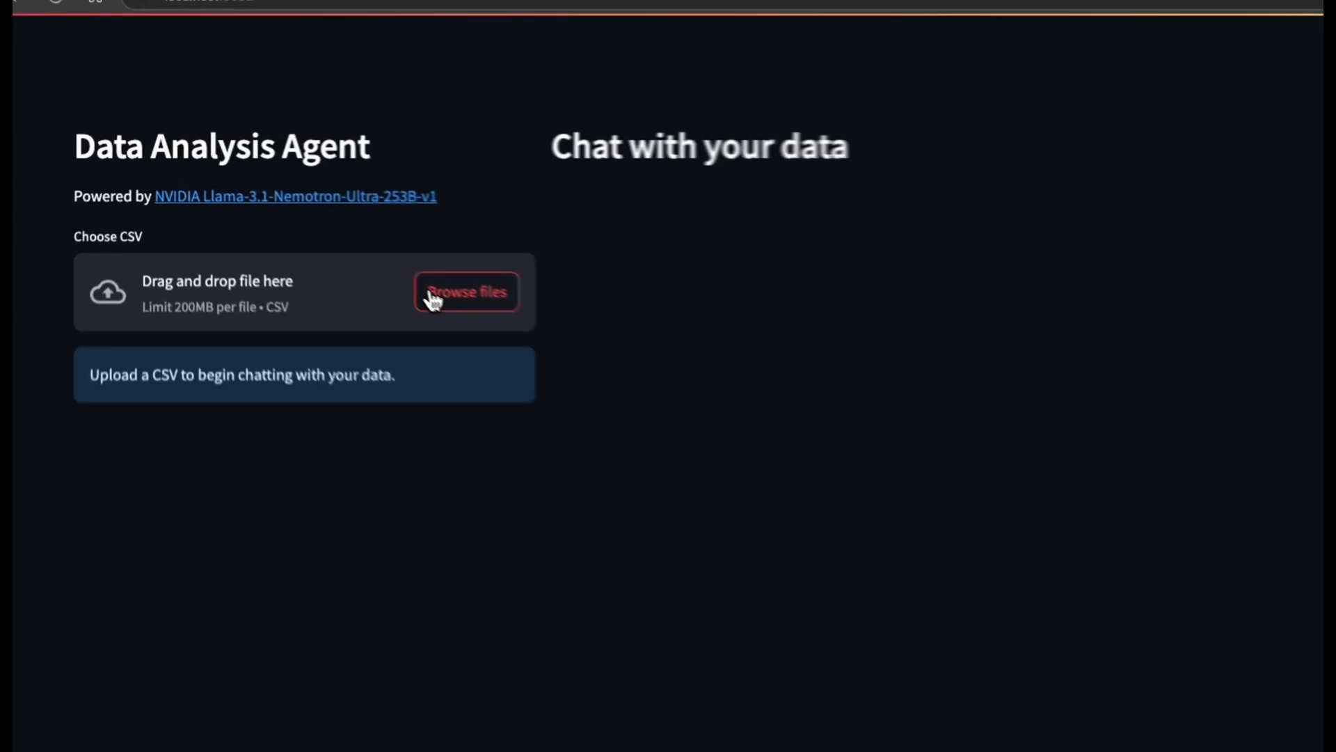
- Upload titanic.csv from the dataset folder and scroll through its preview and Dataset Insights
left_click(465, 292)
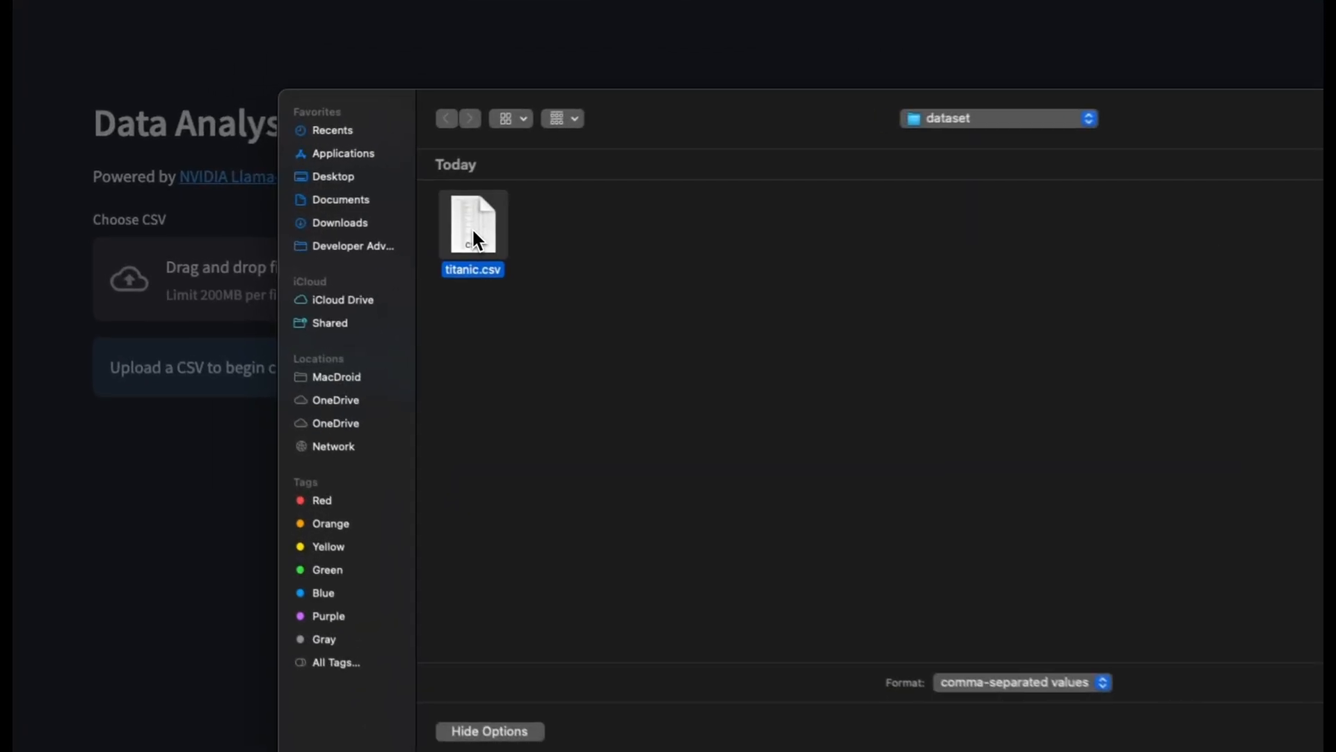
double_click(472, 225)
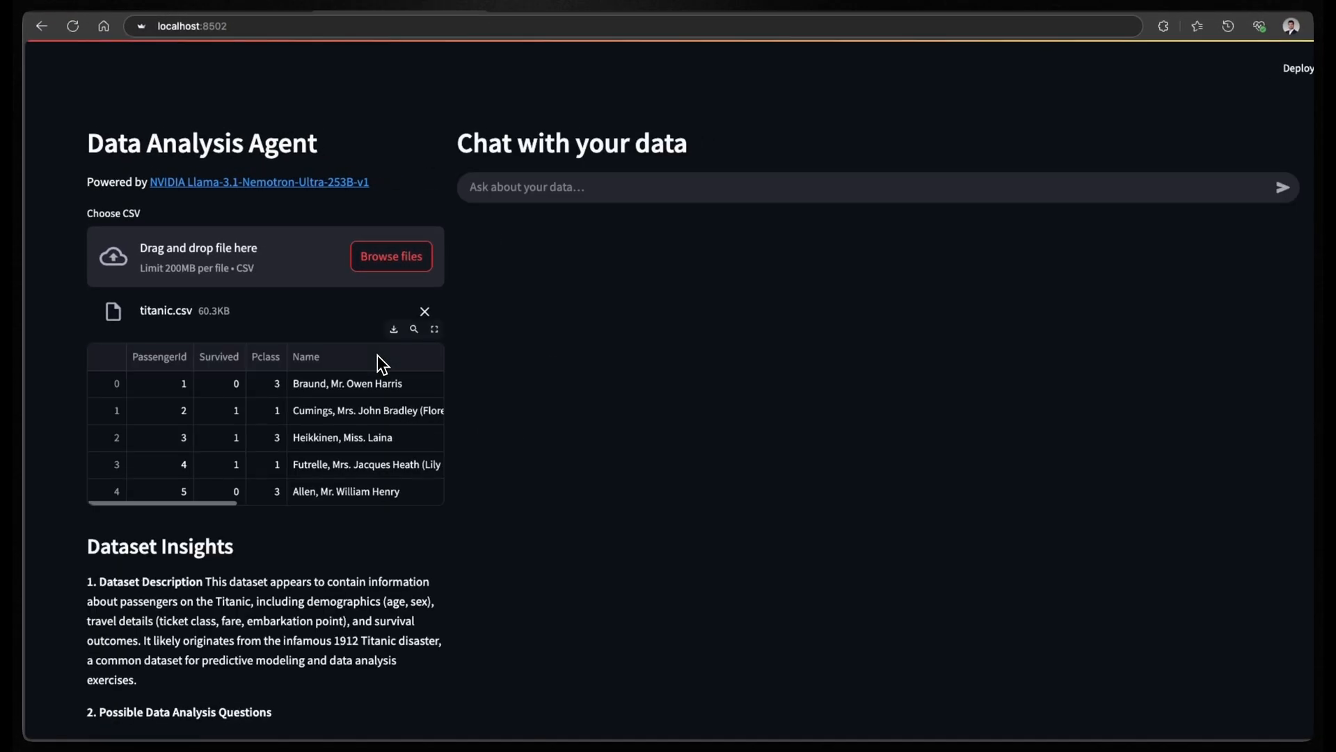
scroll("down", 3)
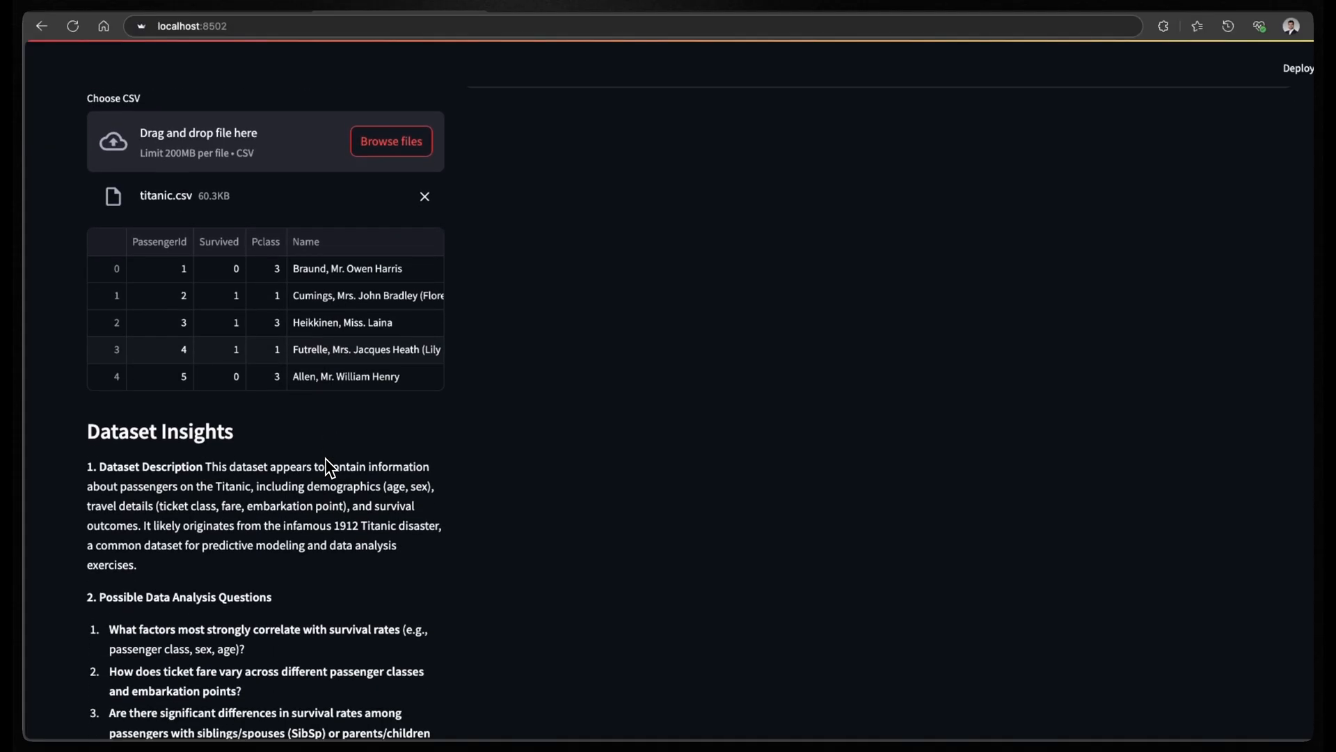
scroll("down", 3)
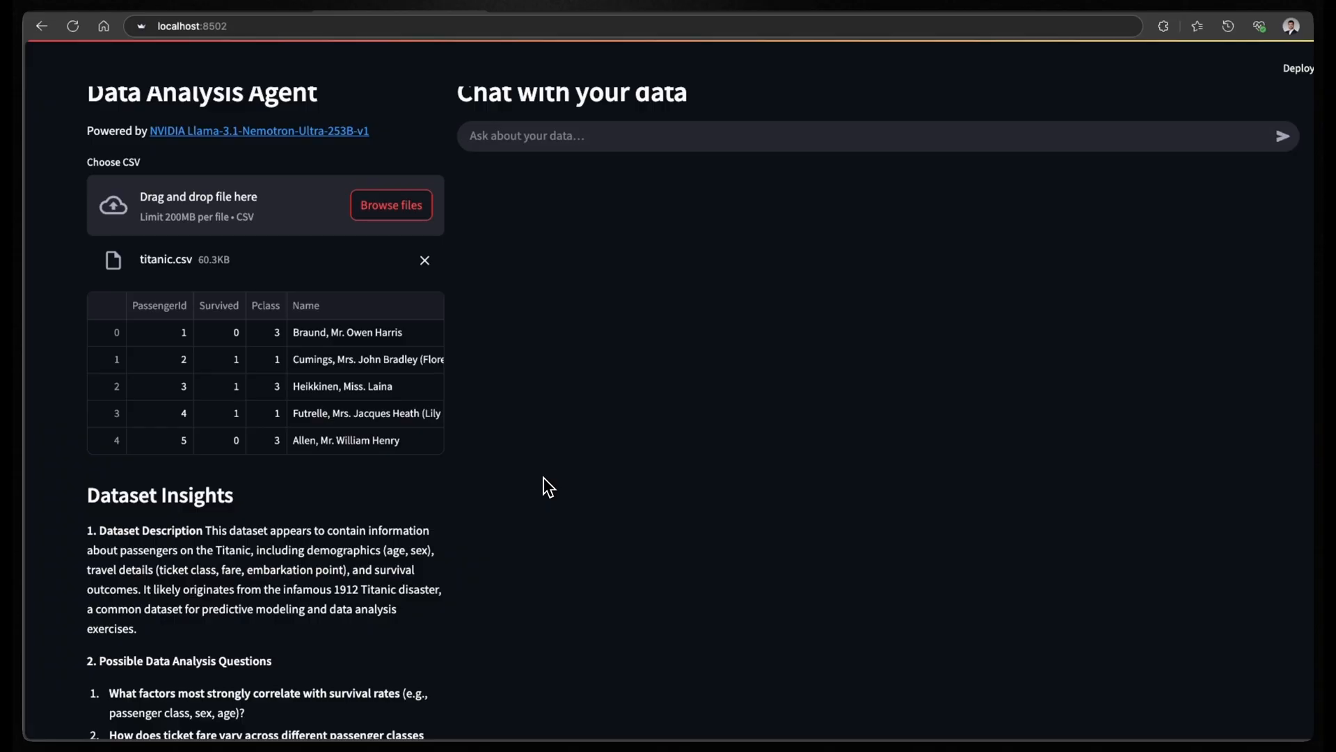
scroll("down", 3)
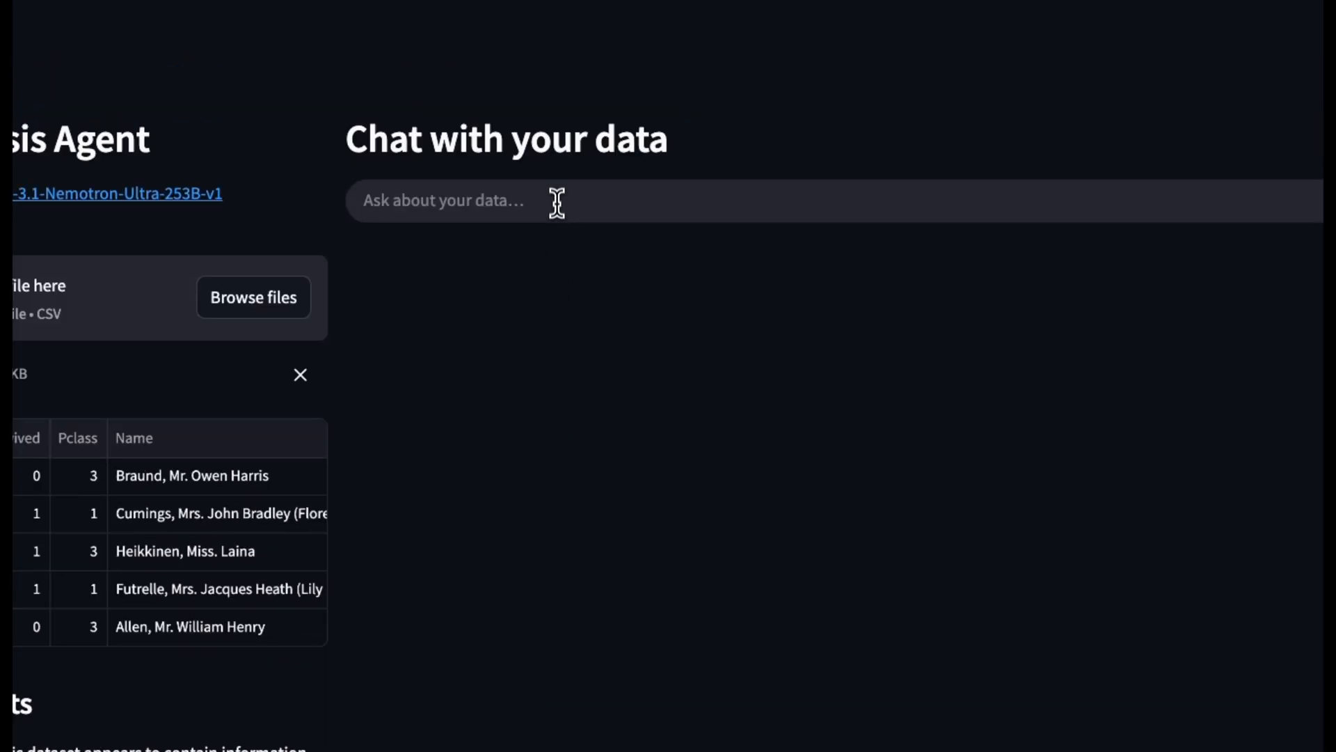
- Ask 'How does ticket fare vary across passenger classes and embarkation points?' and show its code
type("How does ticket fare vary across different passenger classes and embarkation points?")
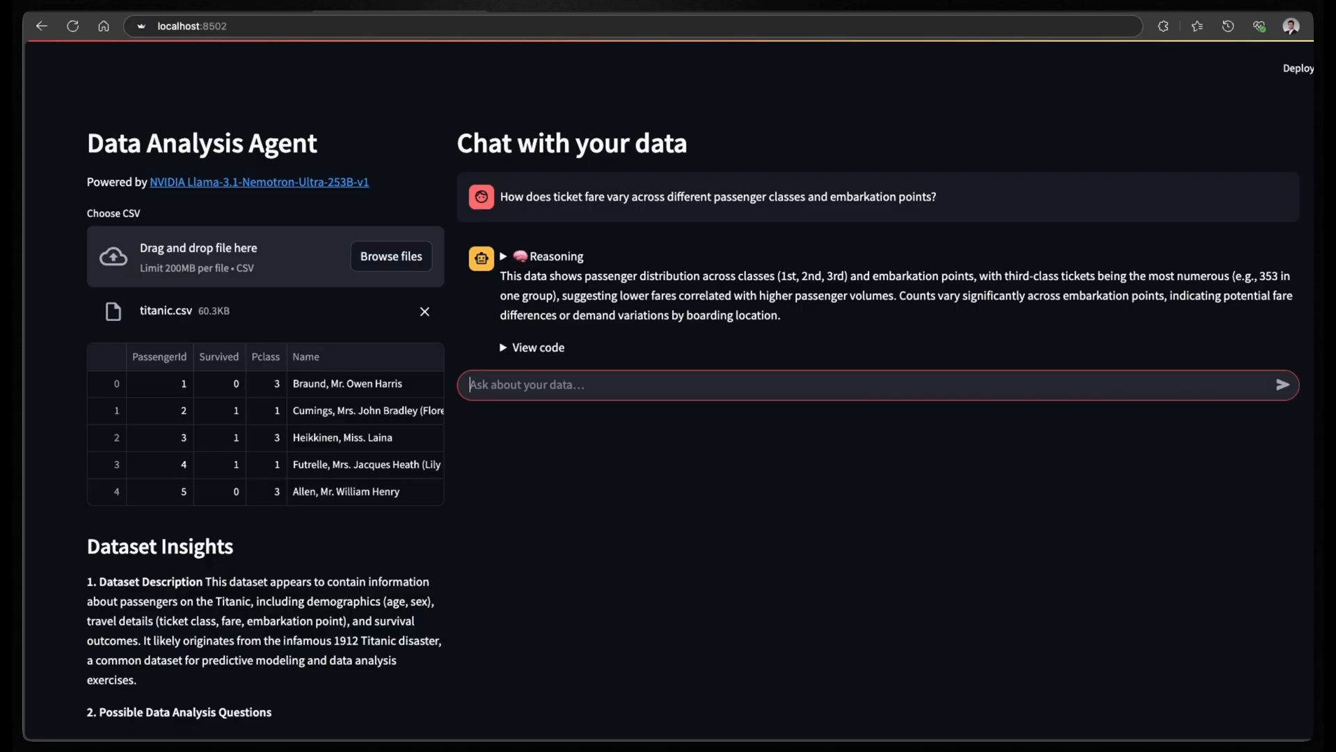
mouse_move(771, 287)
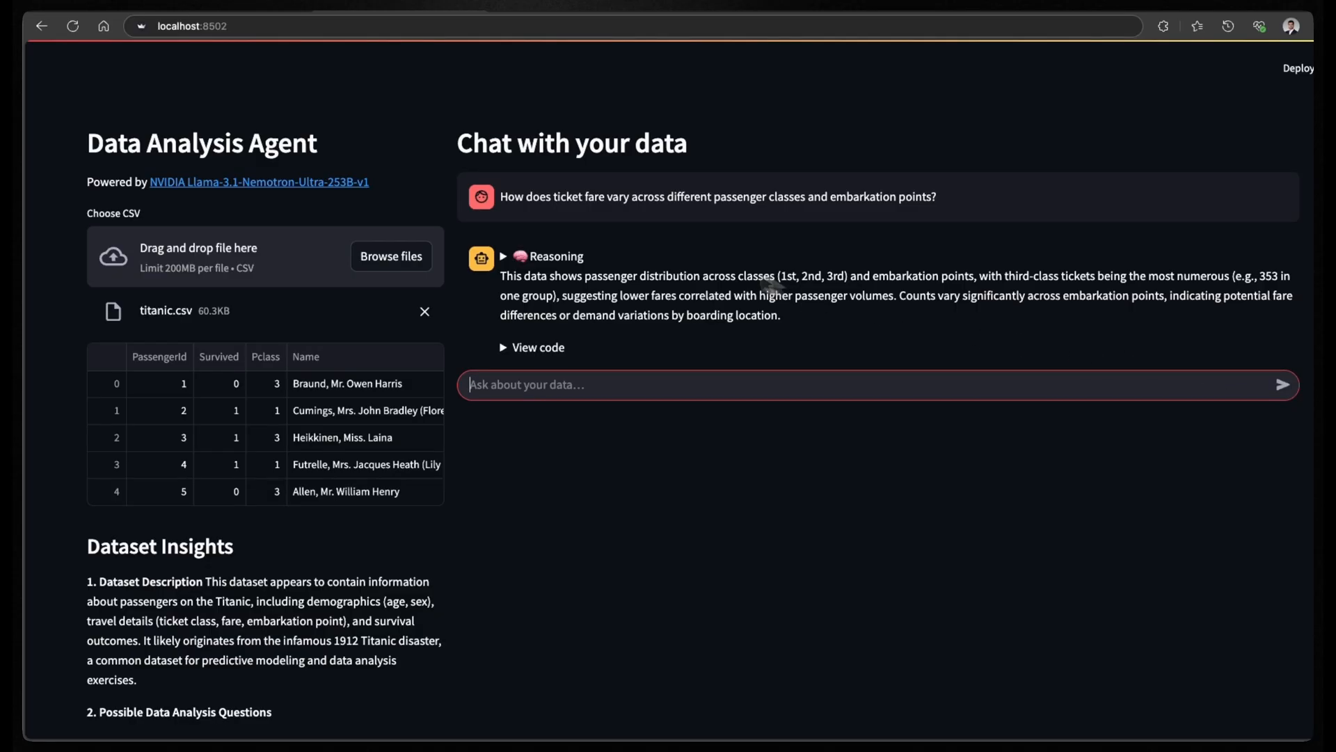
left_click(504, 257)
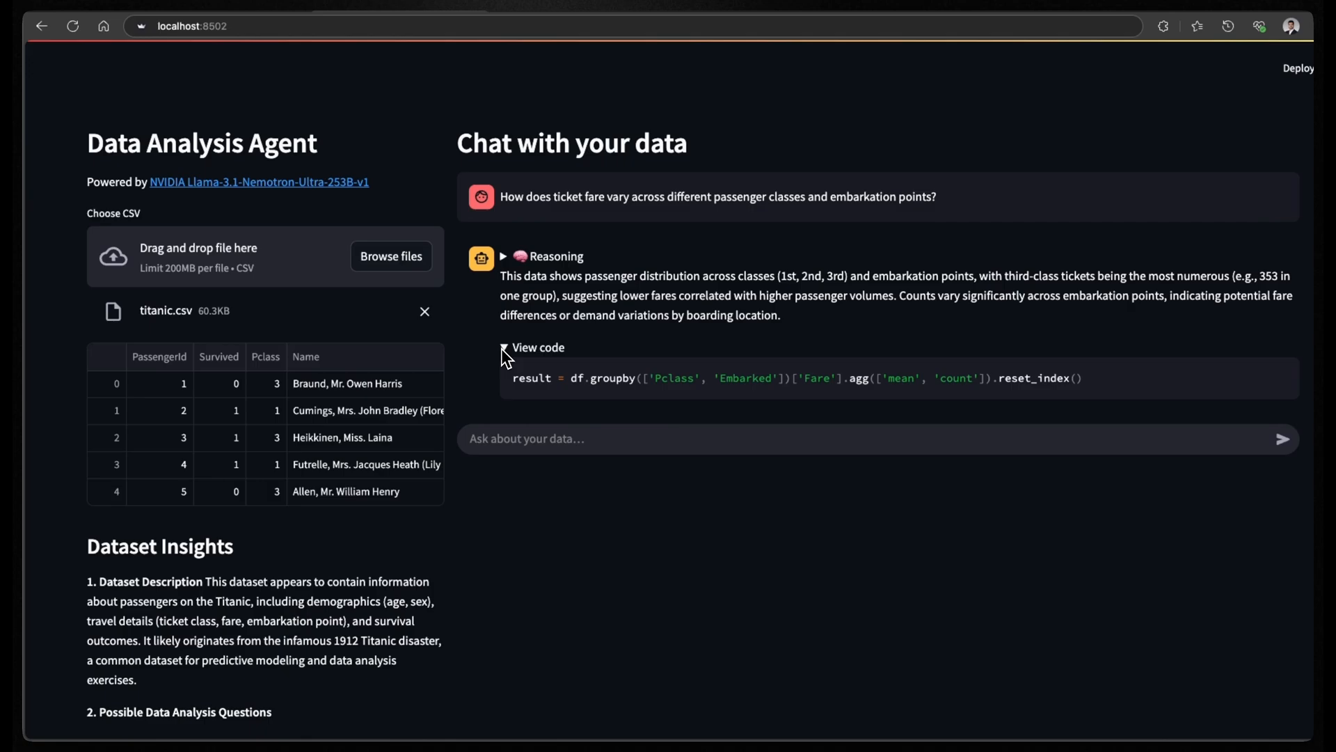
left_click(538, 346)
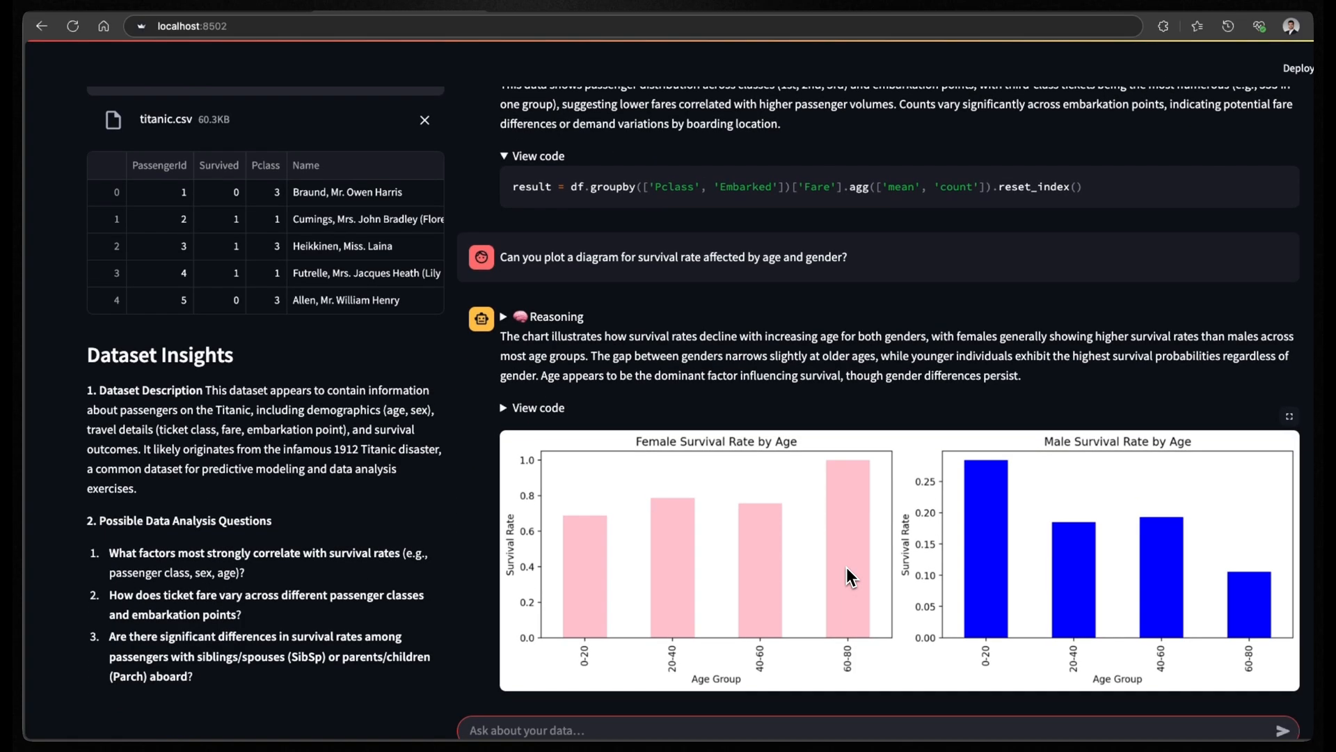
- Scroll to the female and male survival-by-age bar charts and hide their plotting code
scroll("down", 3)
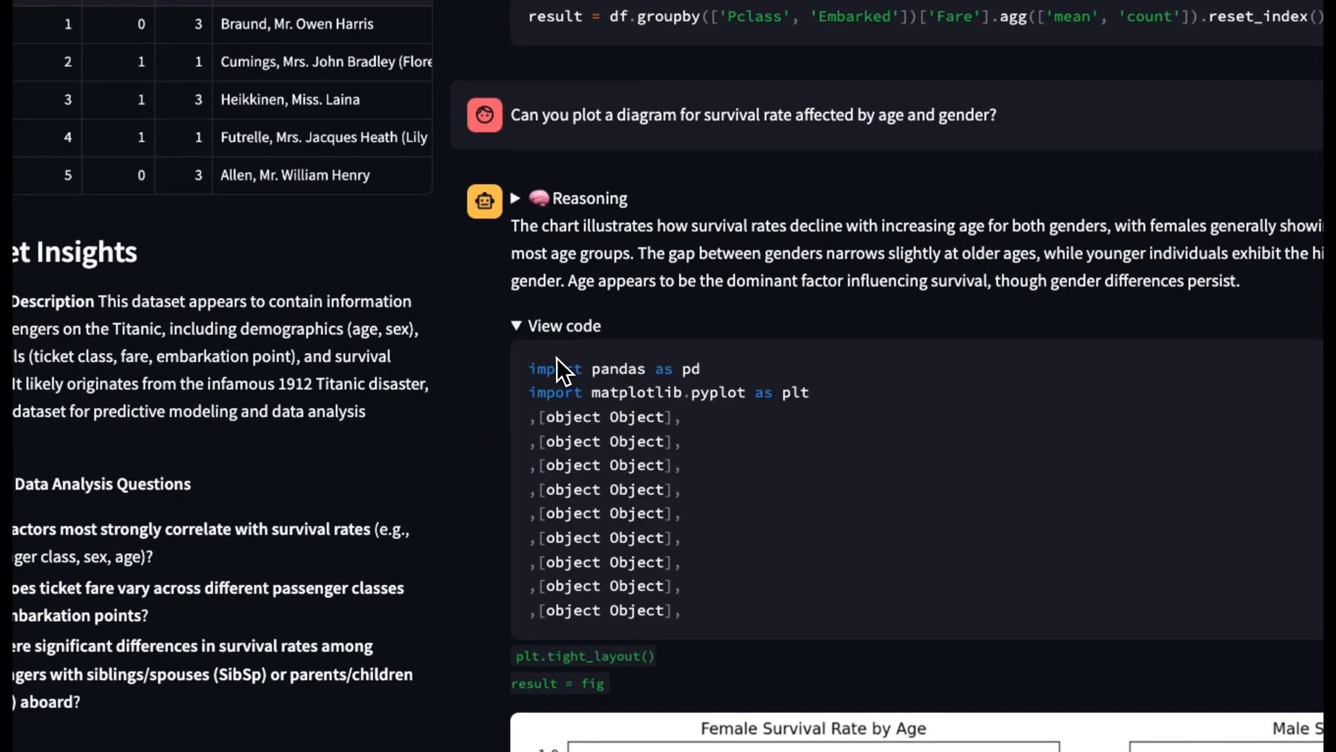
left_click(555, 326)
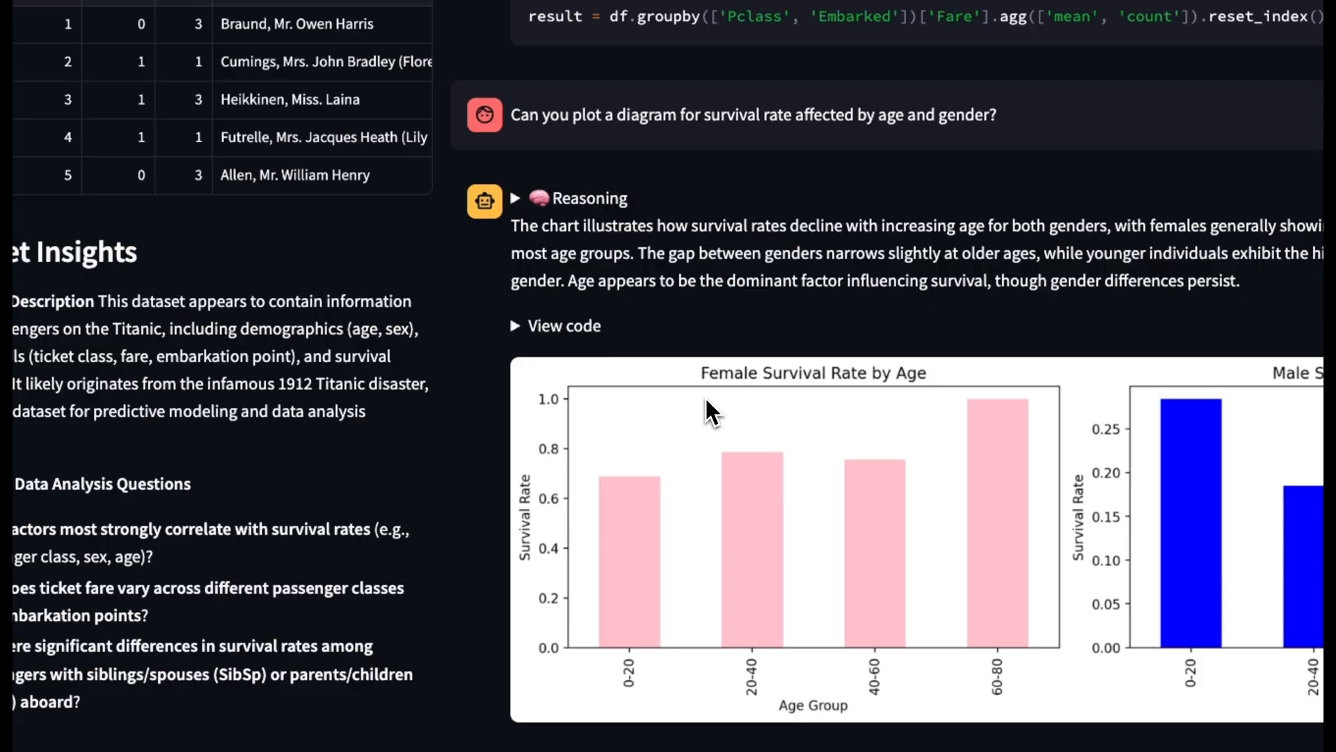